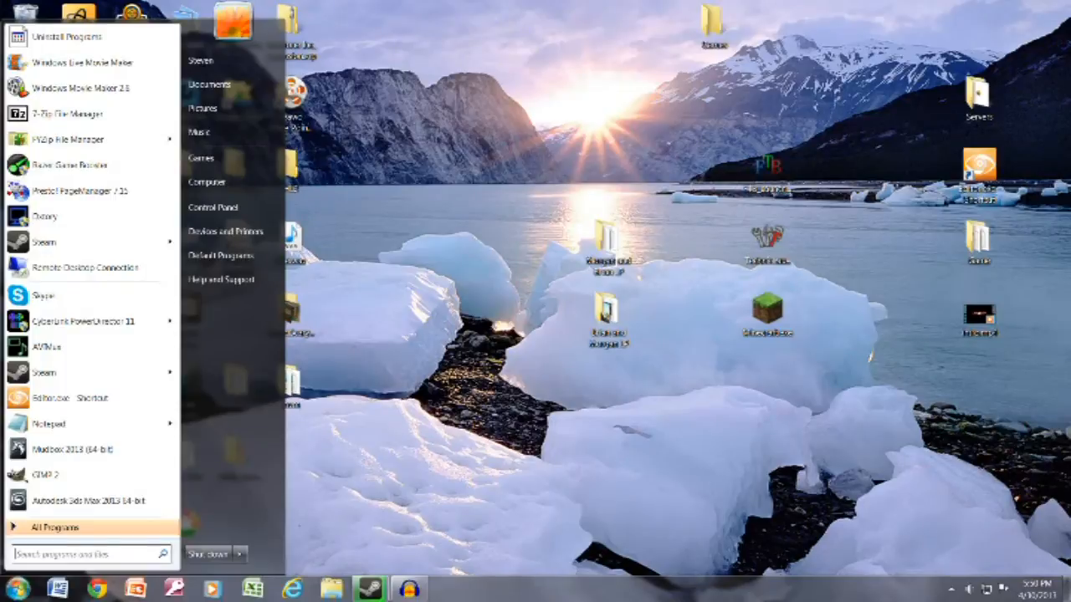
mouse_move(47, 216)
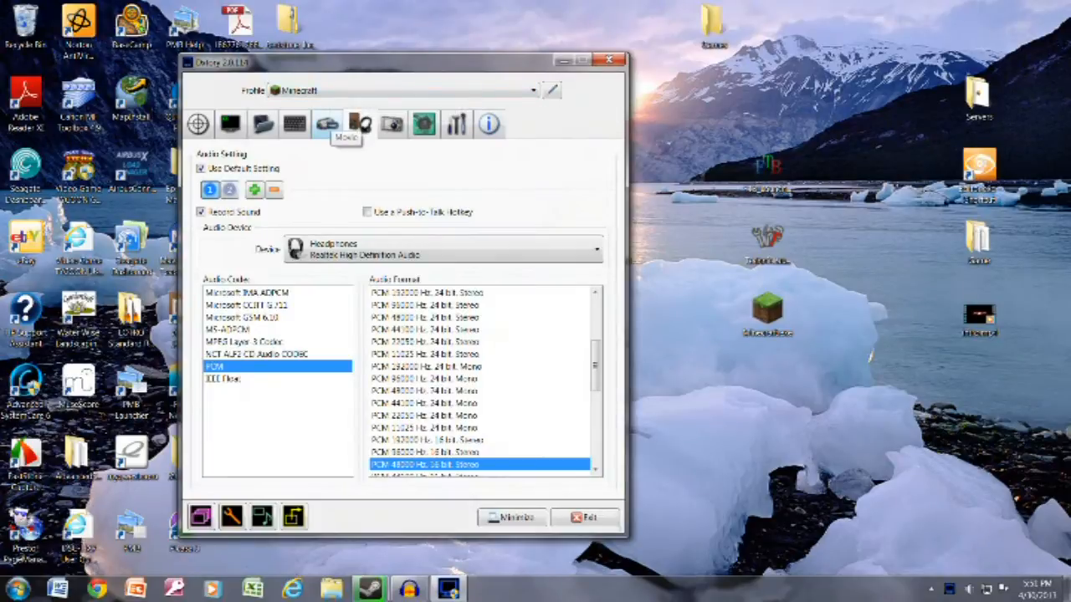
Step: Review the Target, Overlay and Audio settings in the Dxtory window
left_click(358, 124)
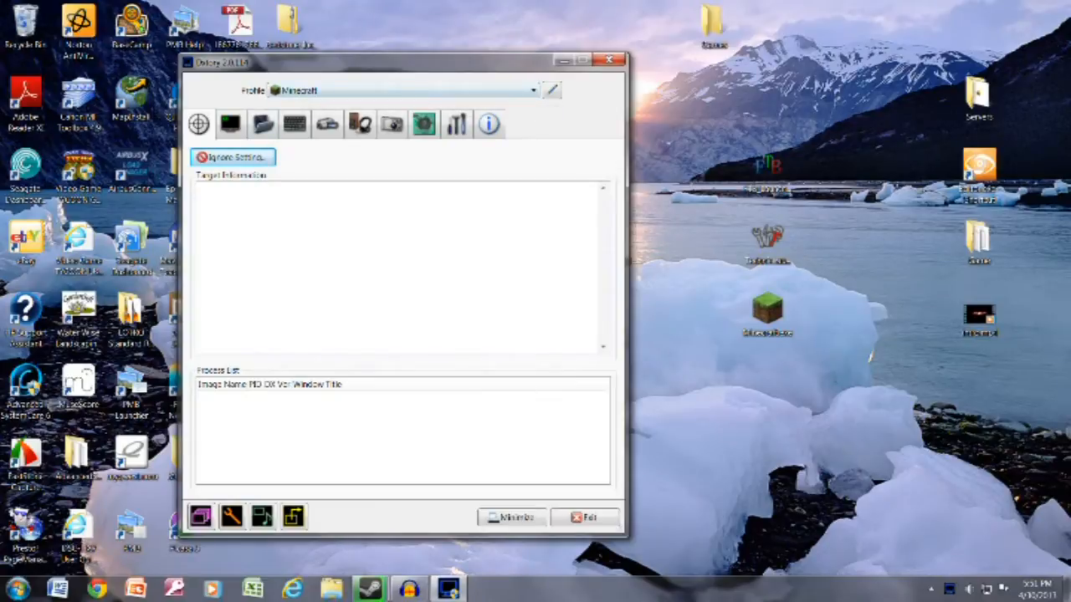
left_click(231, 124)
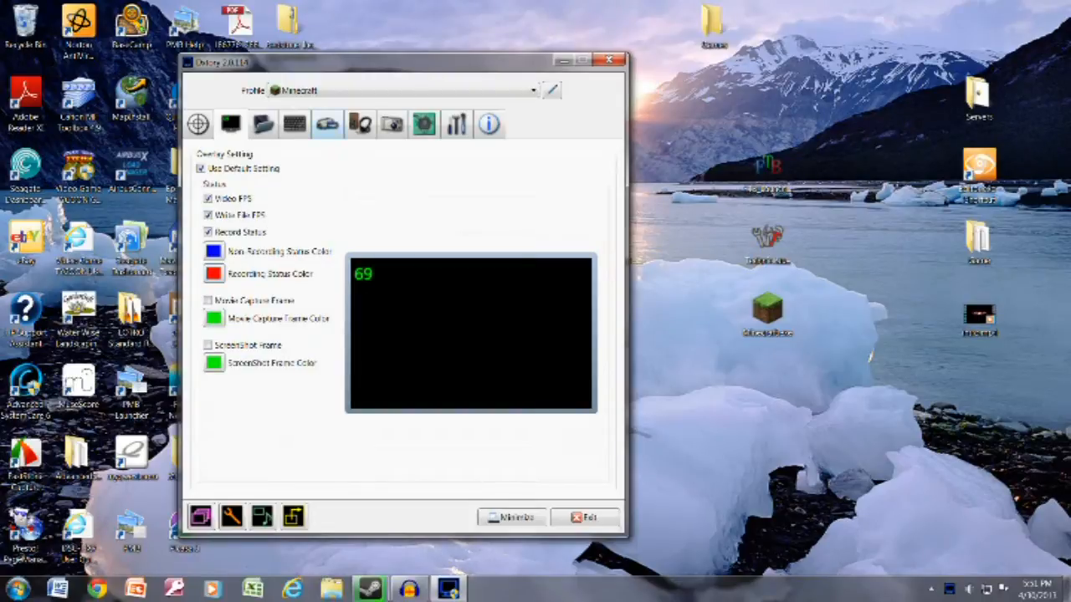
left_click(358, 124)
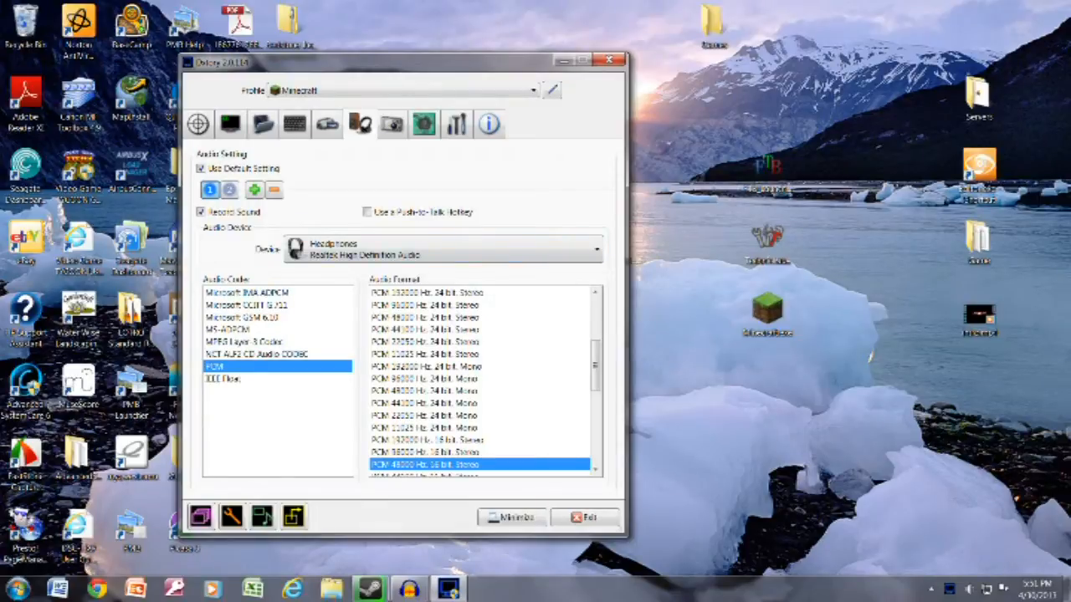
mouse_move(359, 124)
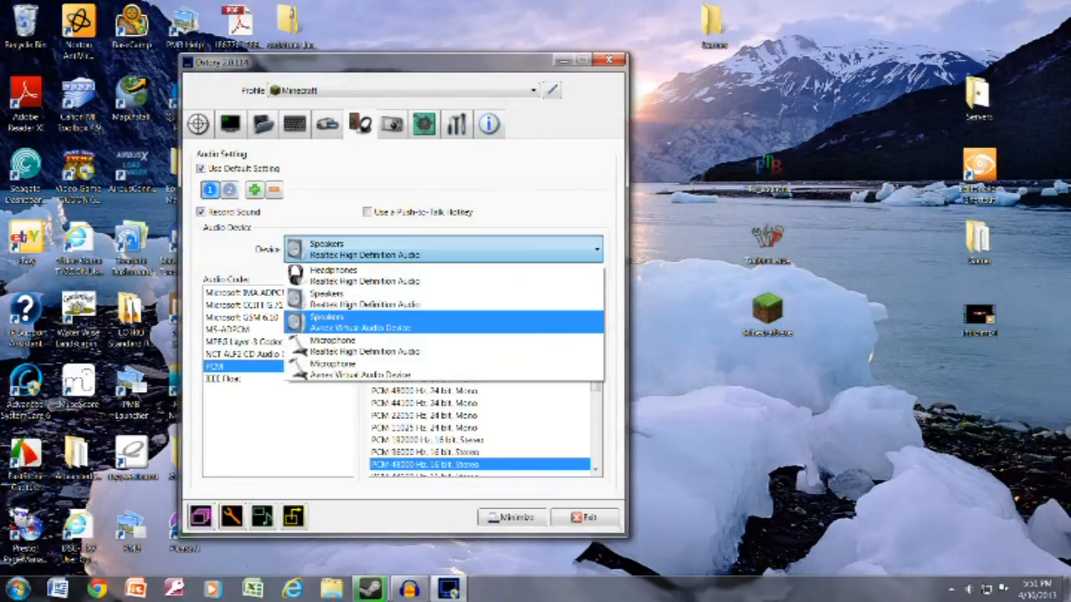
Step: Switch the audio device from headphones to Microphone, keeping PCM, and move to the Movie settings
left_click(333, 338)
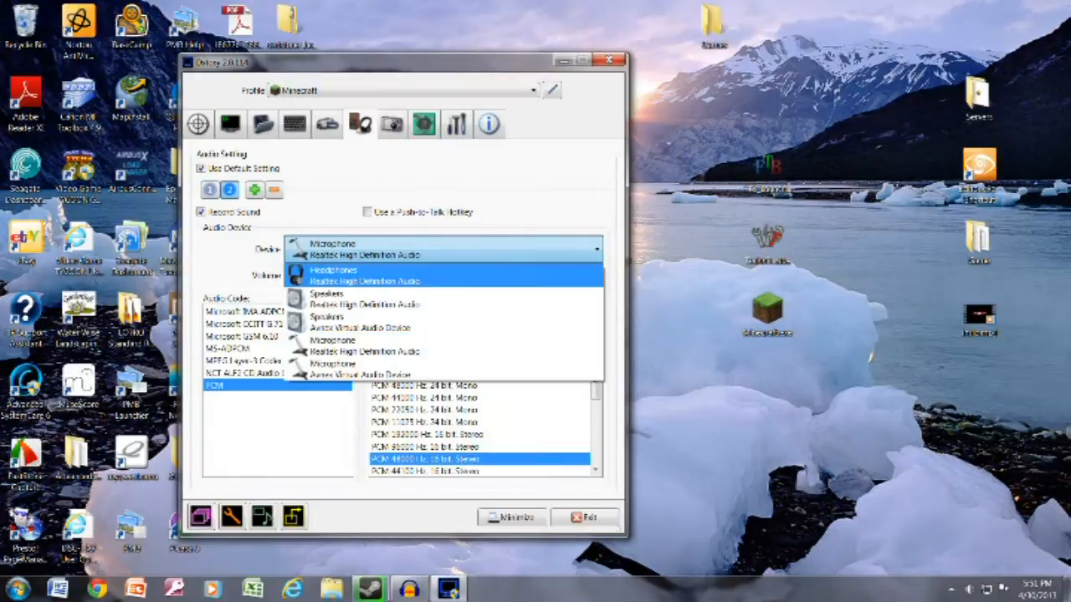
left_click(333, 271)
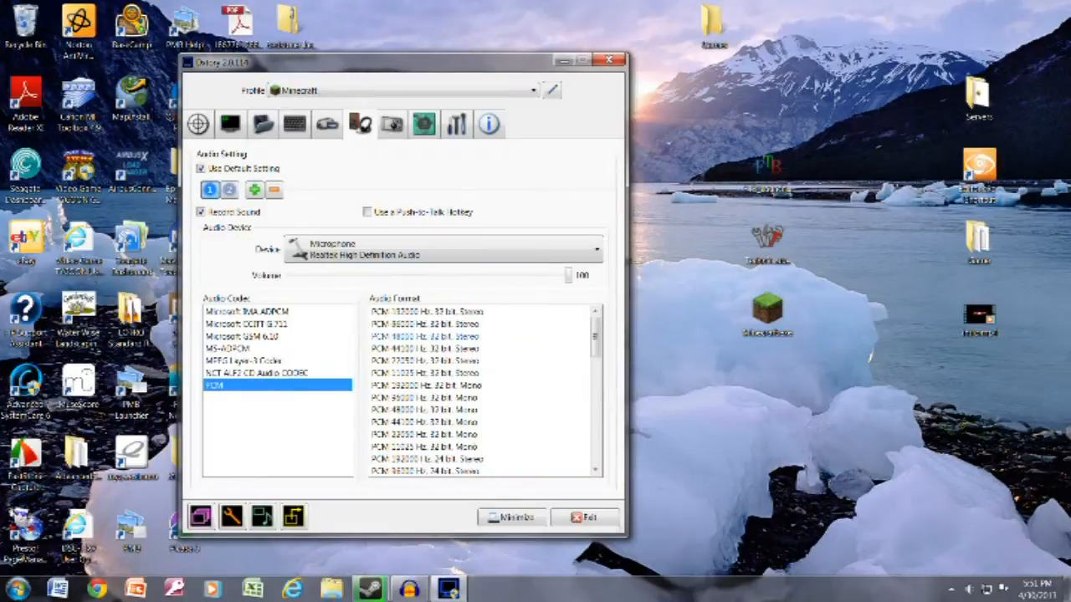
scroll("down", 3)
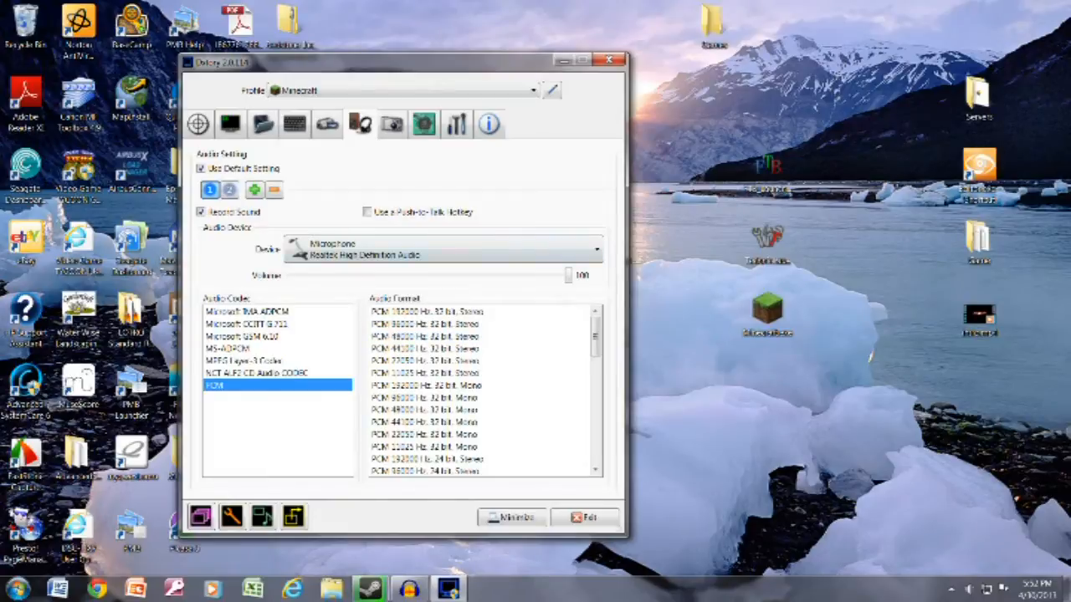
left_click(426, 408)
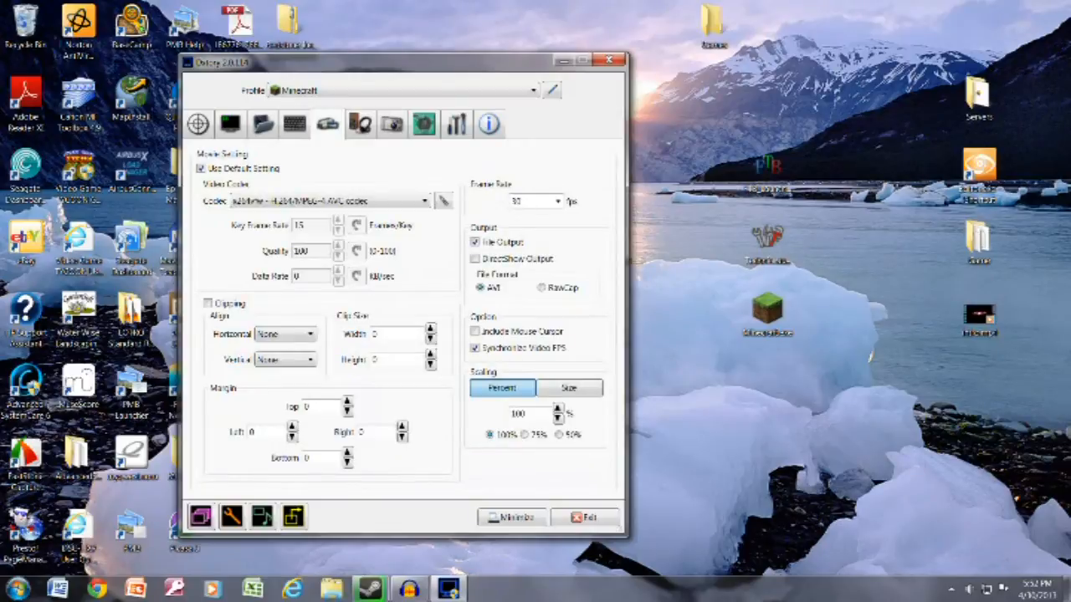
Step: Choose the x264vfw - H.264/MPEG-4 AVC codec from the Video Codec list
left_click(425, 201)
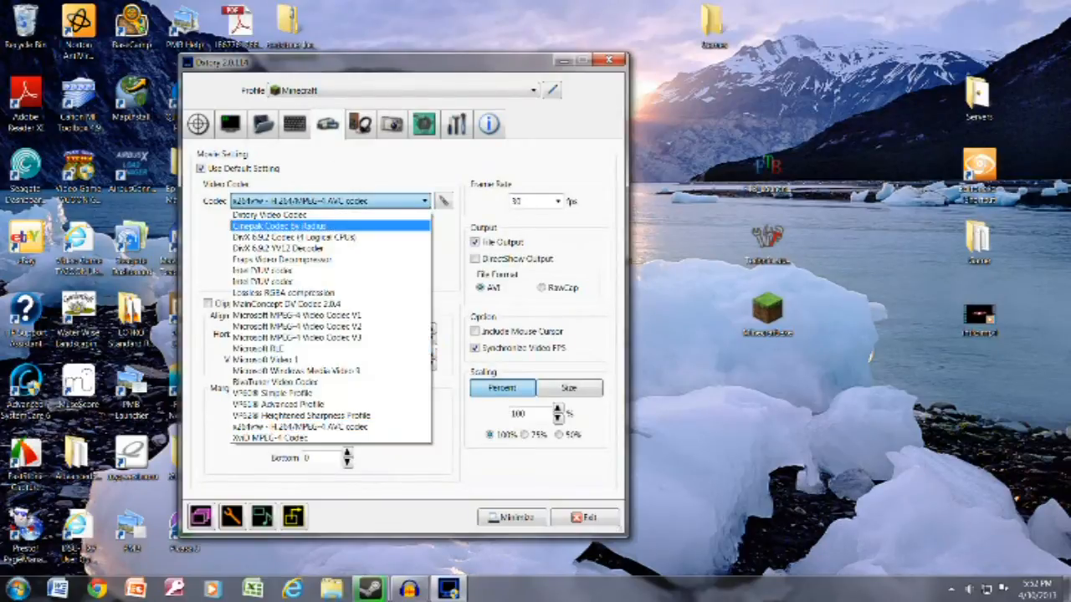
left_click(268, 214)
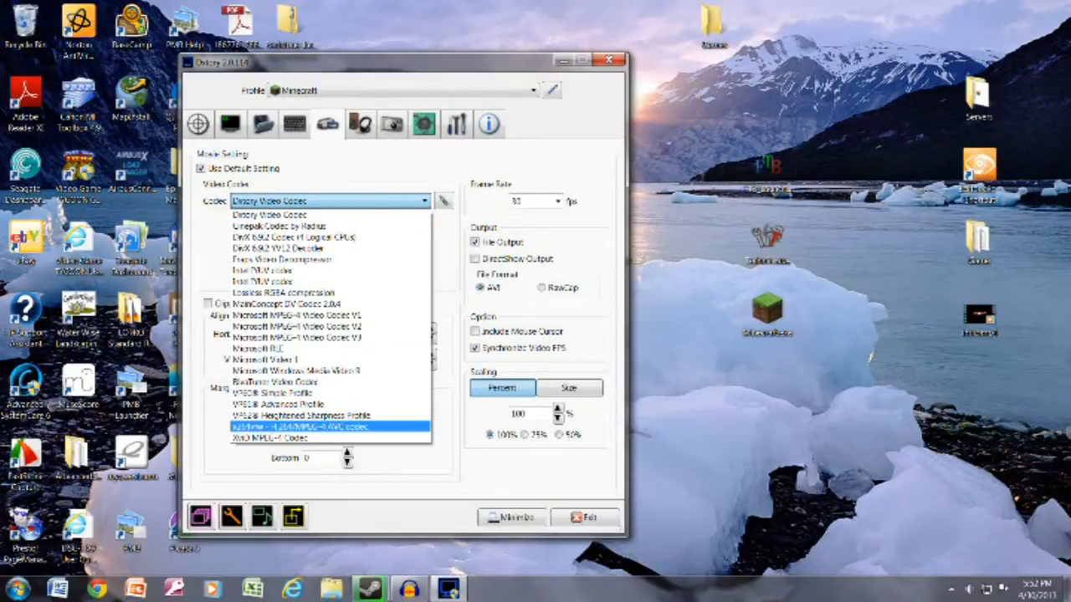
left_click(326, 427)
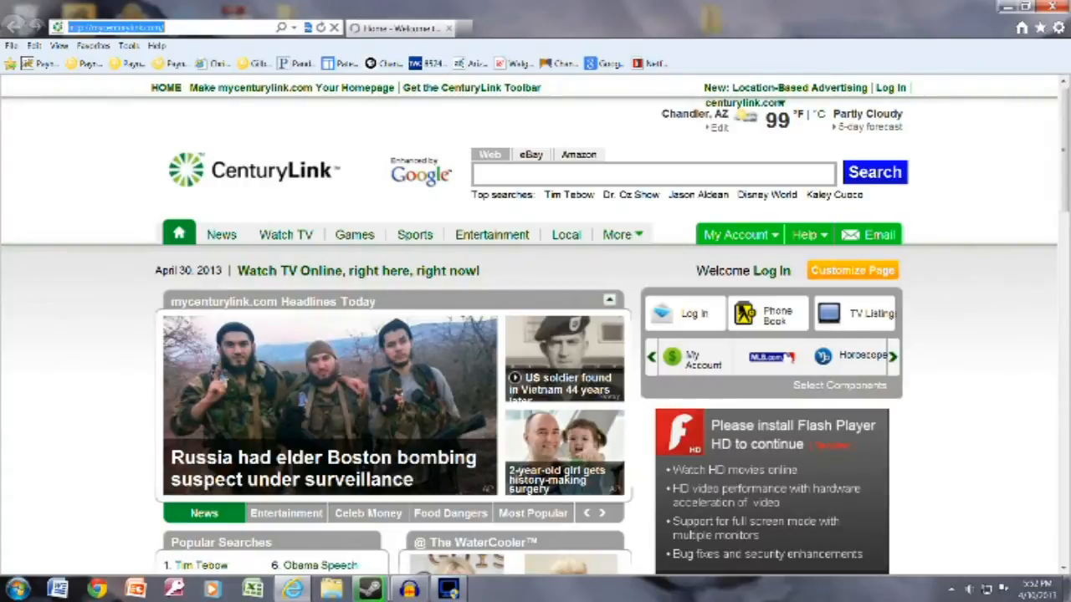
Step: Search for the x264 codec and start its download from the codecs.com page
type("x264 codec")
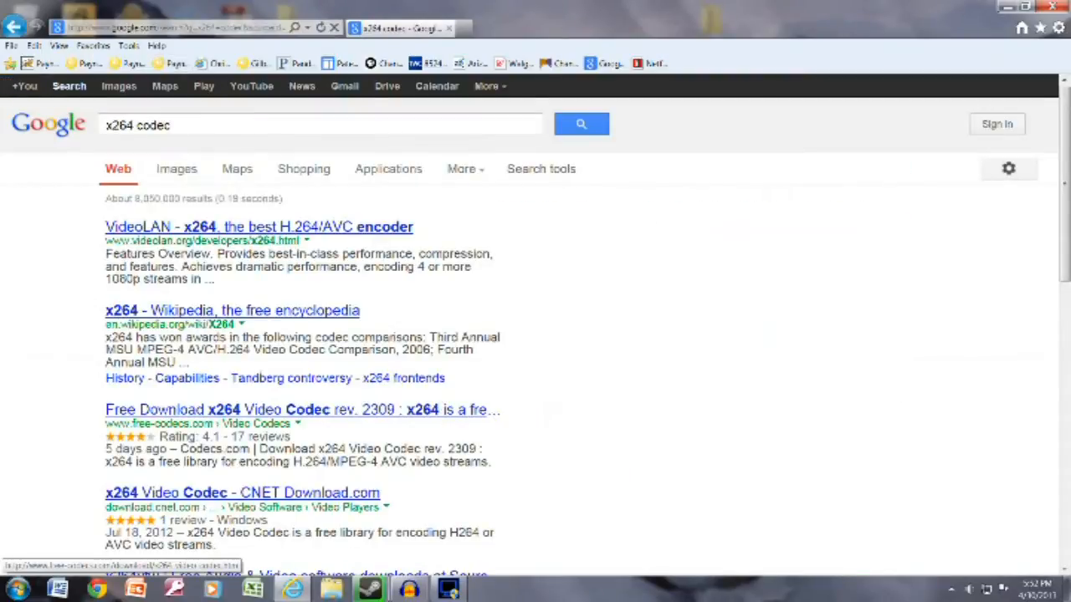
left_click(302, 409)
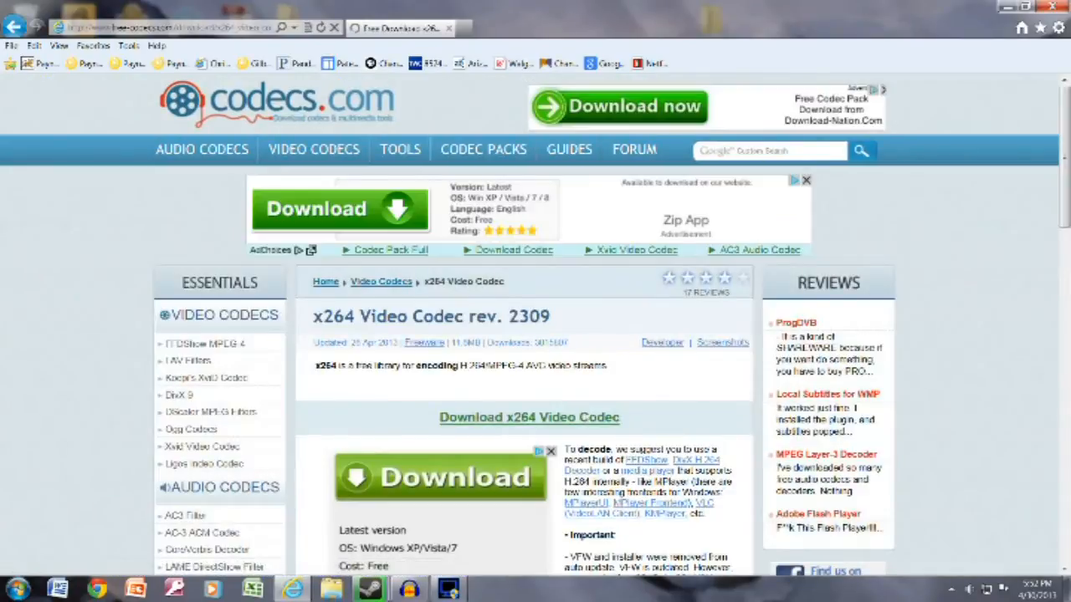
left_click(528, 419)
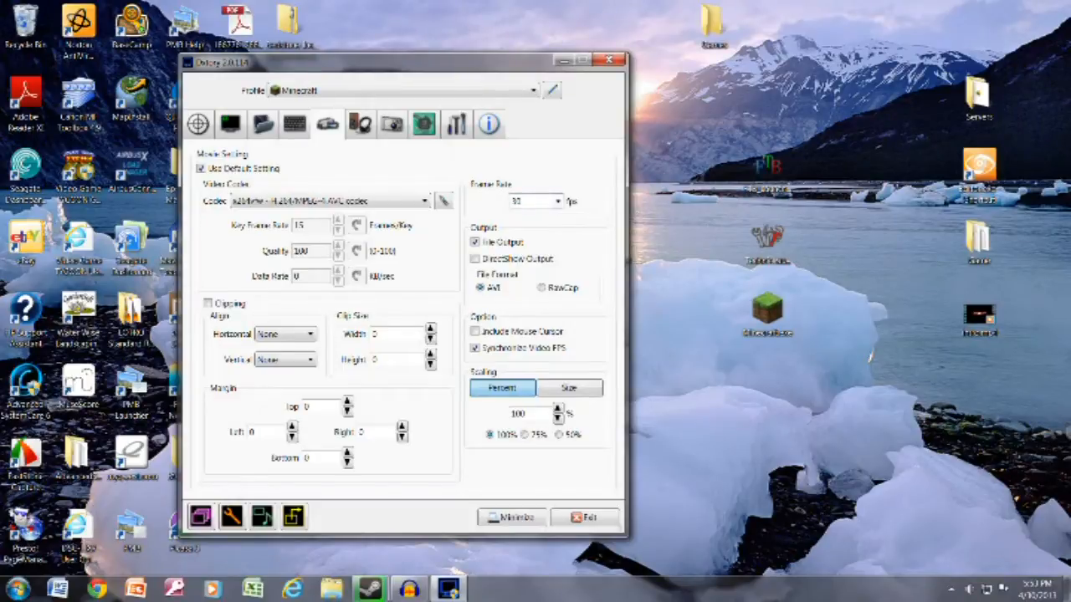
left_click(533, 201)
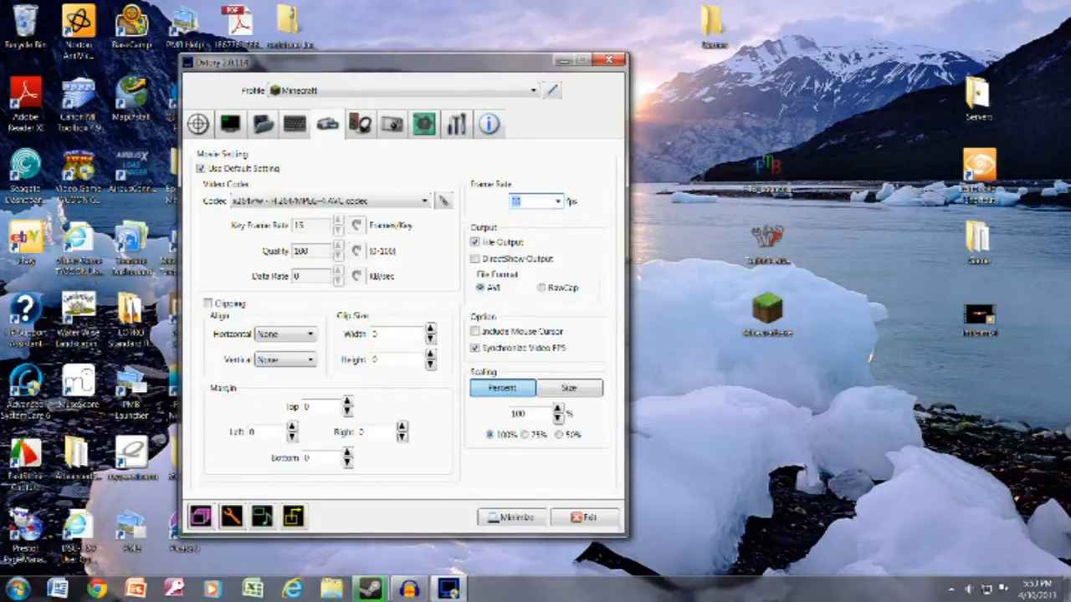
left_click(554, 200)
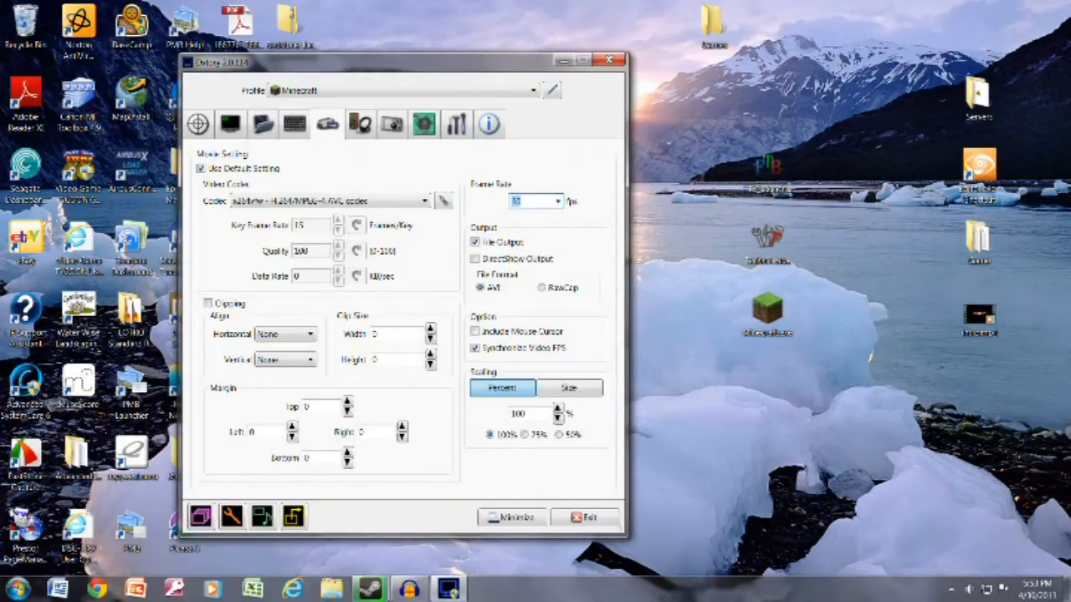
left_click(548, 201)
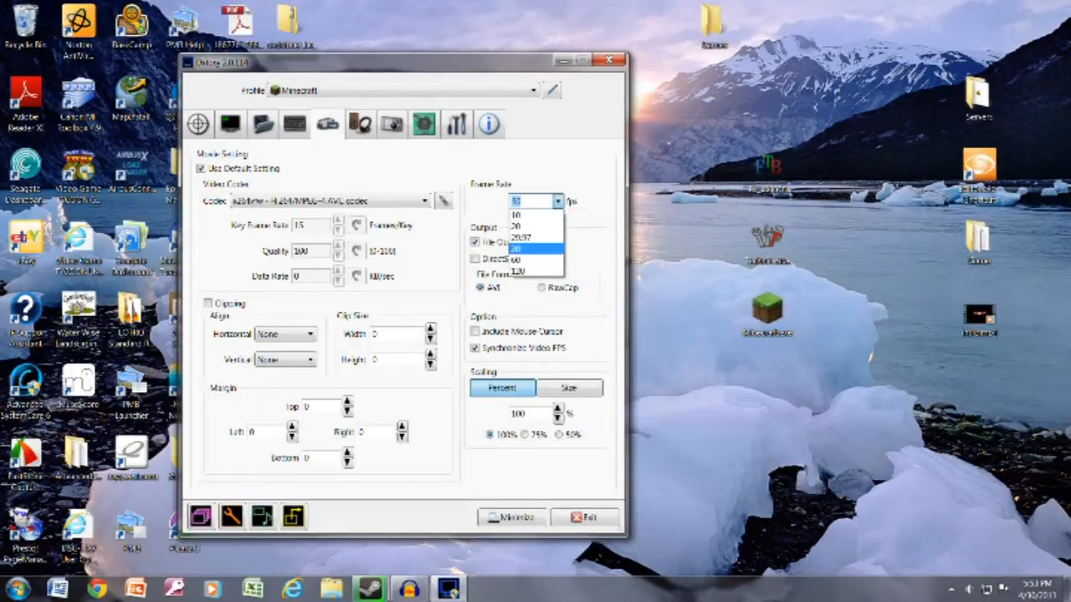
left_click(517, 249)
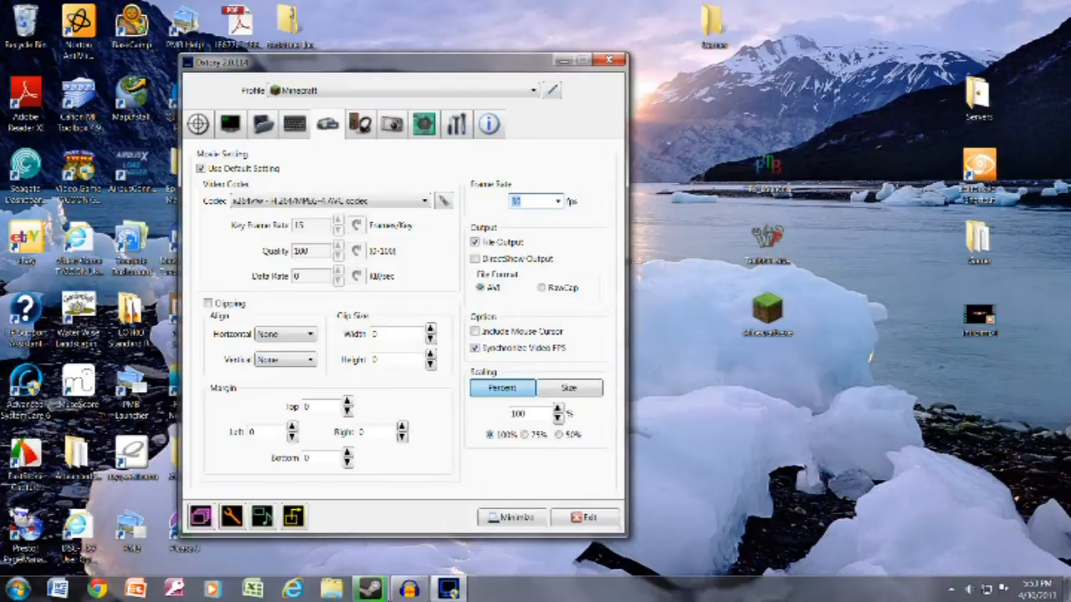
left_click(559, 200)
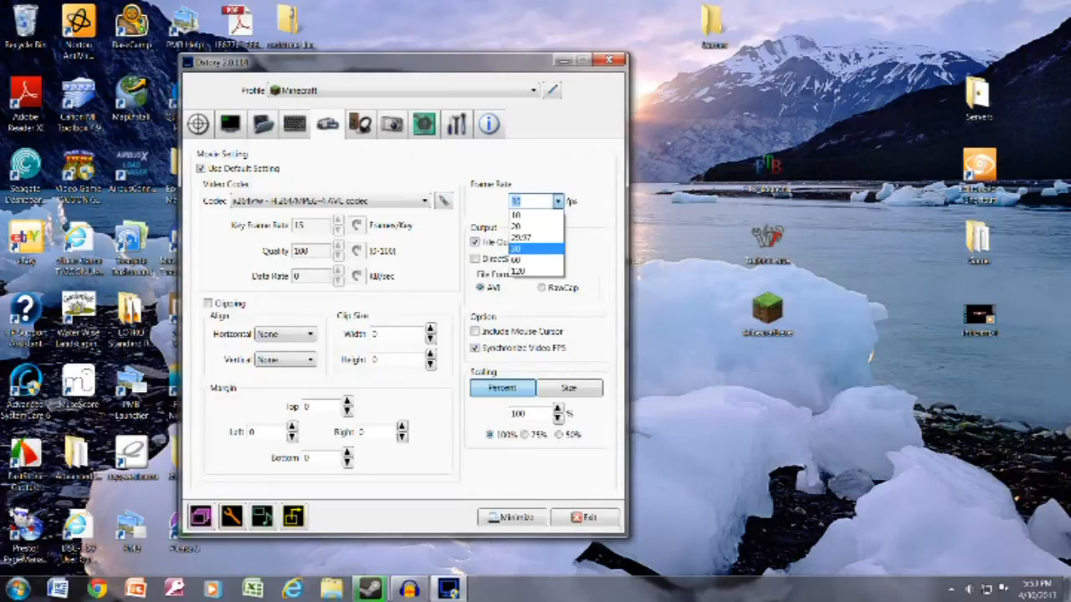
left_click(515, 249)
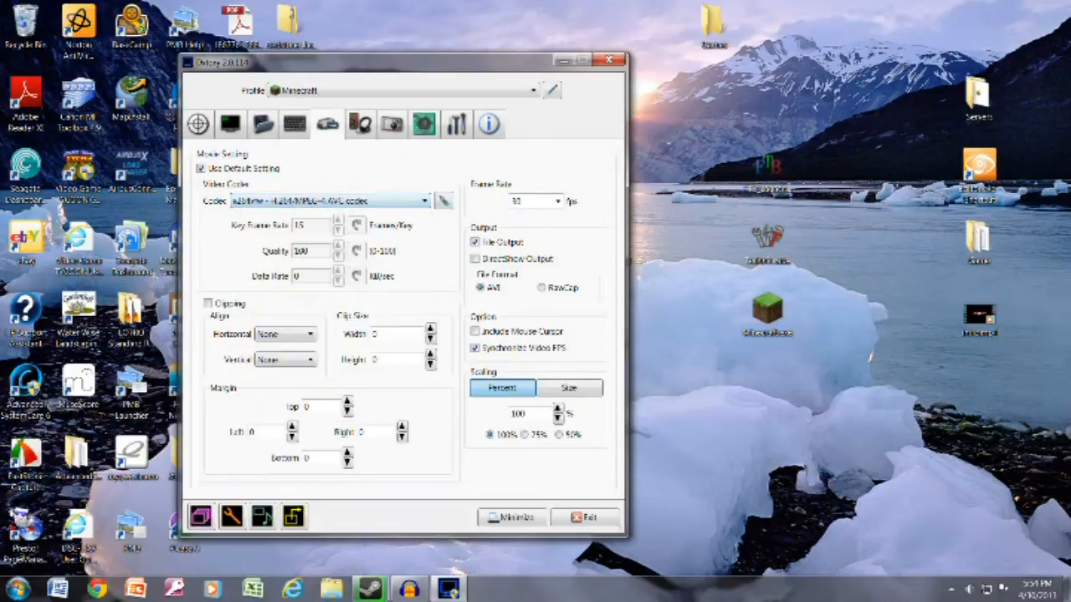
mouse_move(445, 200)
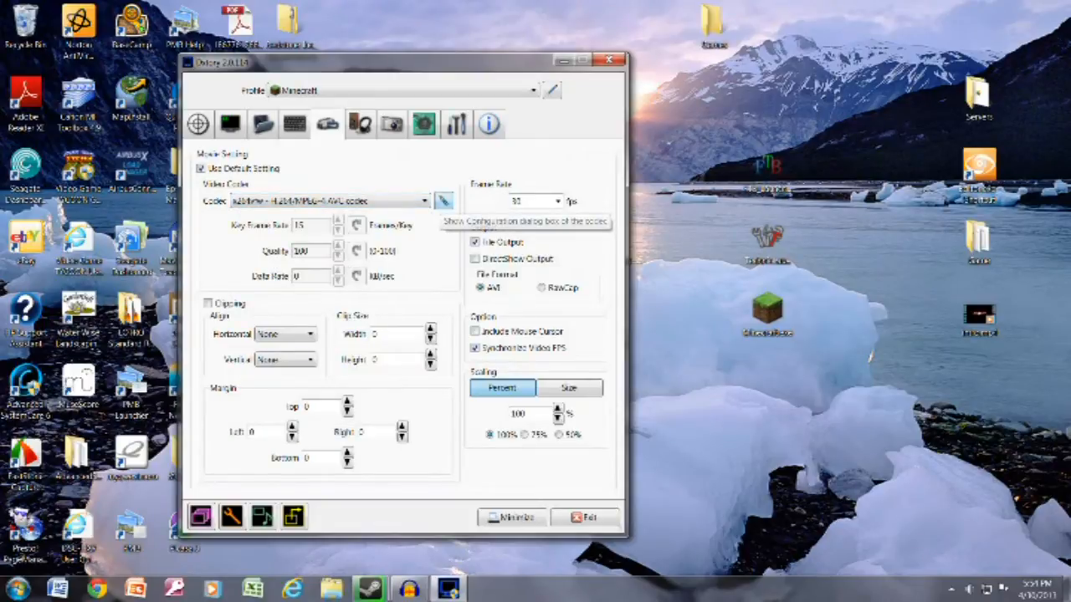
Step: Open the x264vfw configuration, keep a Main setting value, and show Analysis & Encoding
left_click(443, 200)
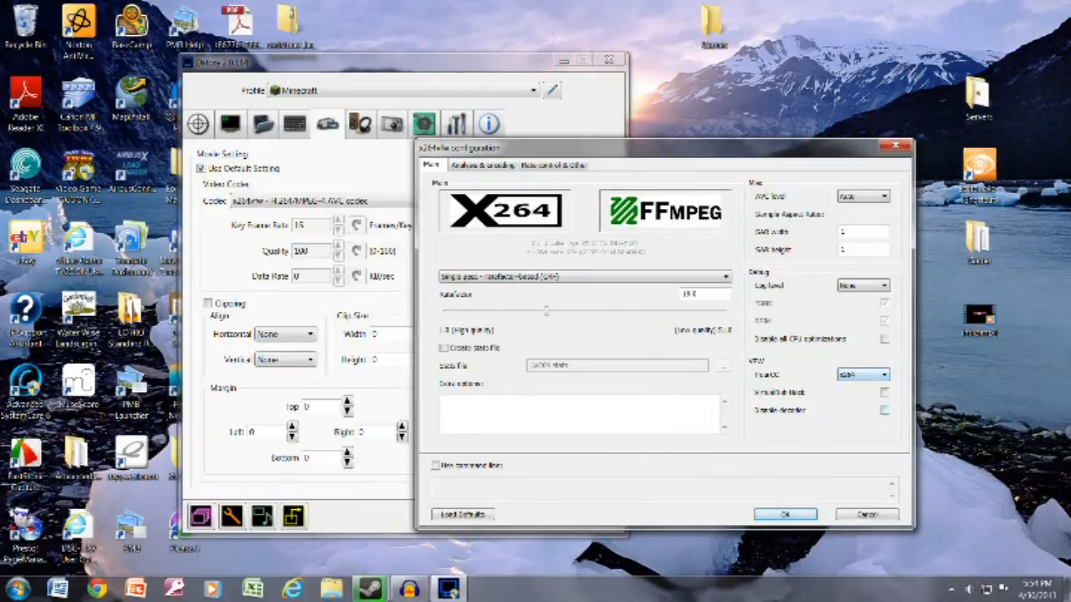
left_click(886, 374)
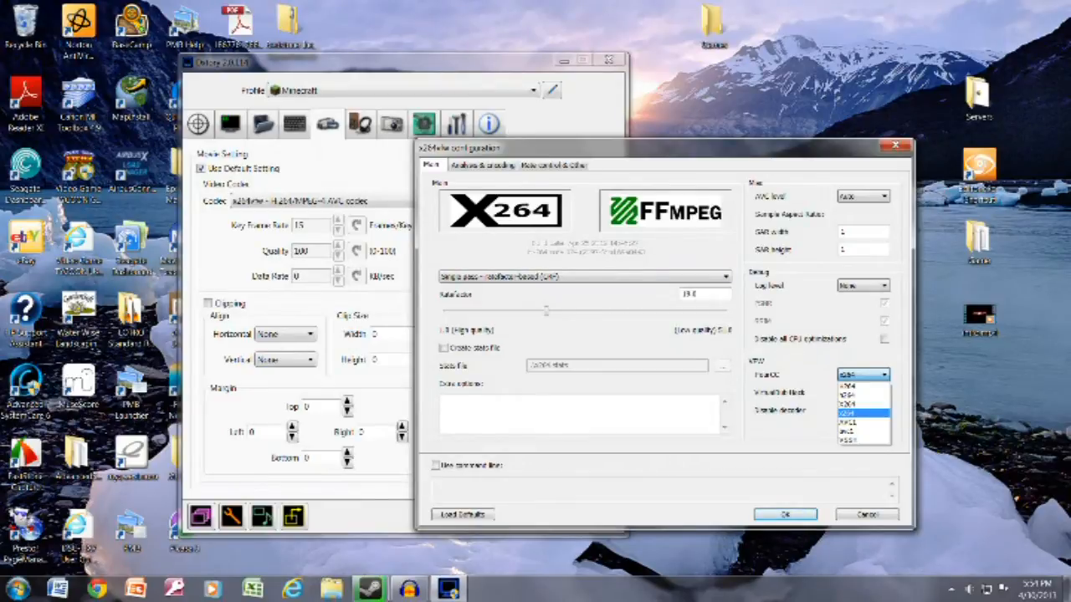
left_click(862, 415)
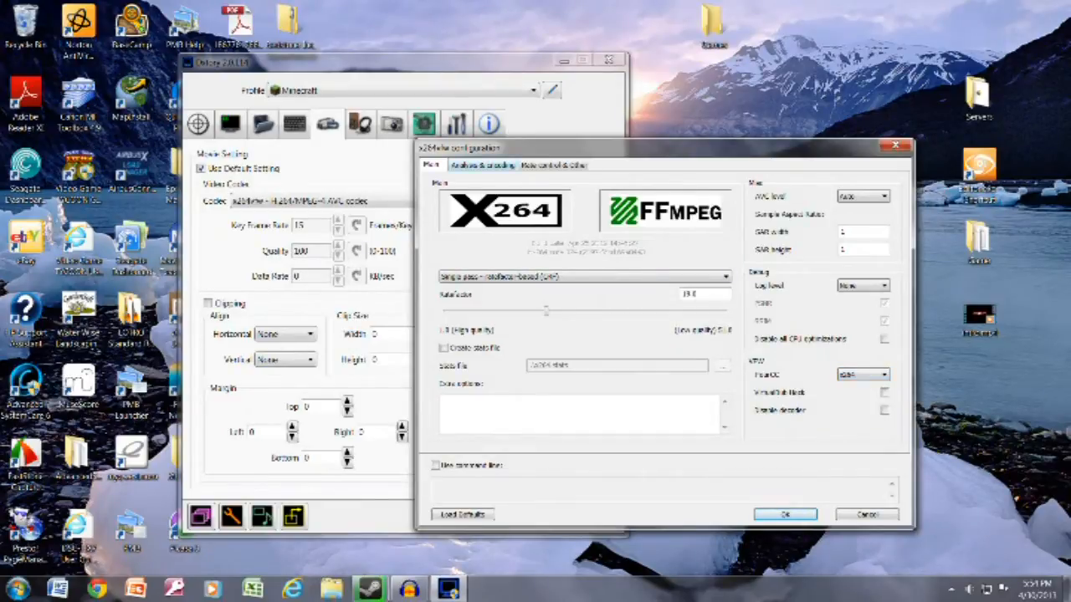
left_click(482, 166)
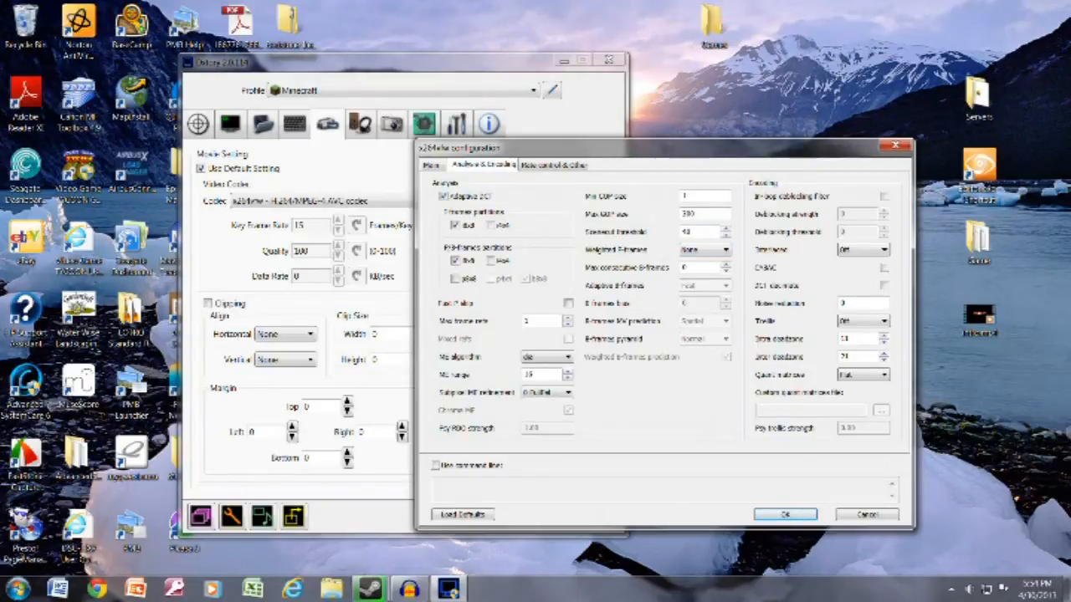
left_click(569, 391)
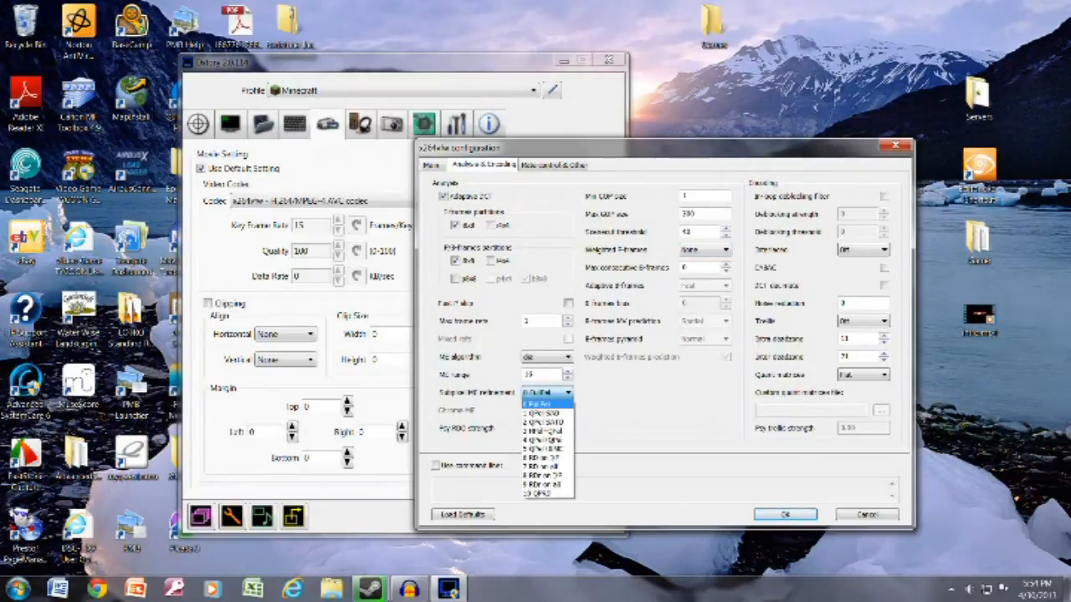
left_click(544, 403)
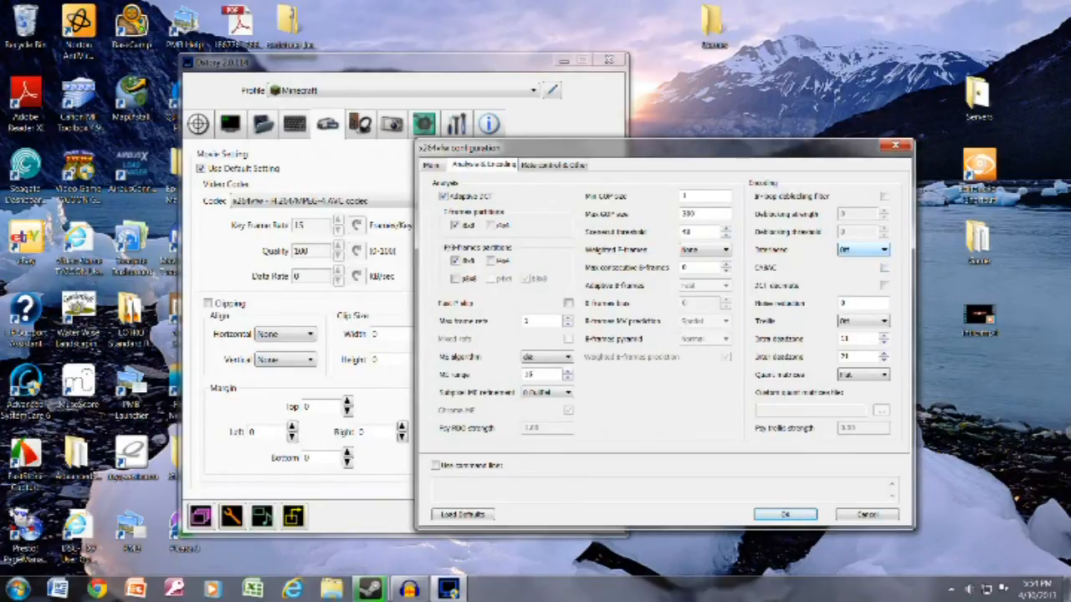
left_click(884, 249)
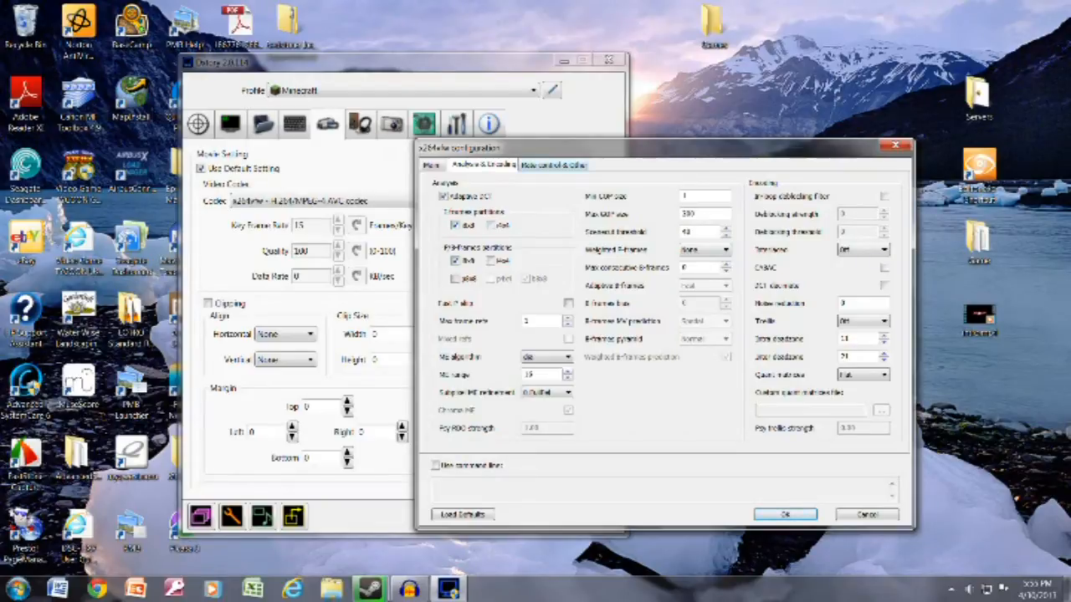
Step: View the Rate control & Other settings and close the x264vfw configuration with OK
left_click(554, 164)
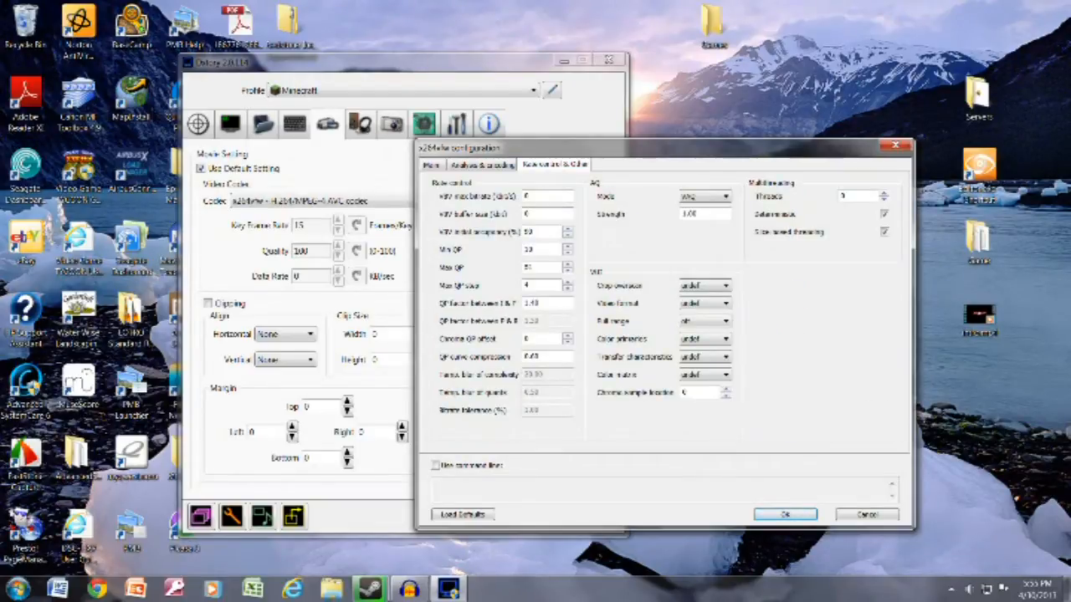
left_click(884, 231)
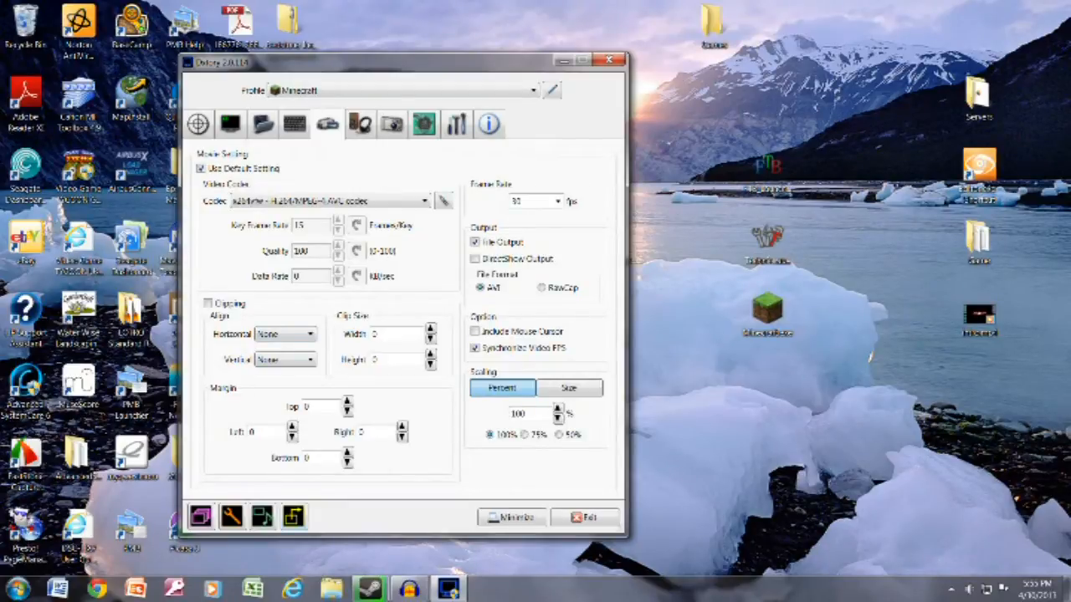
Step: In the Video Setting dialog, choose the 1920 x 1080 HDTV resolution preset
left_click(294, 515)
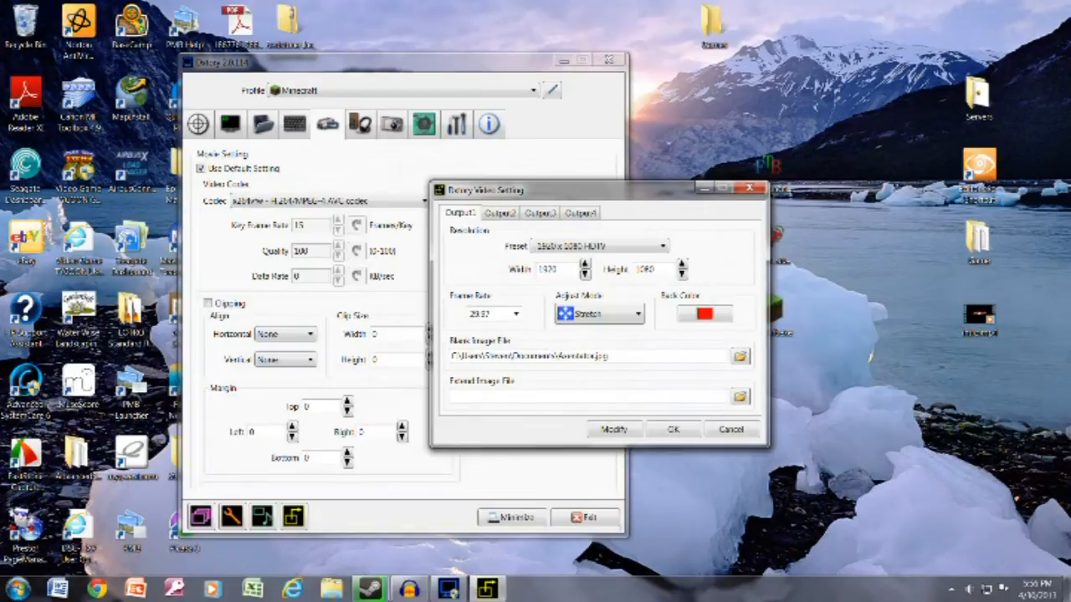
left_click(499, 211)
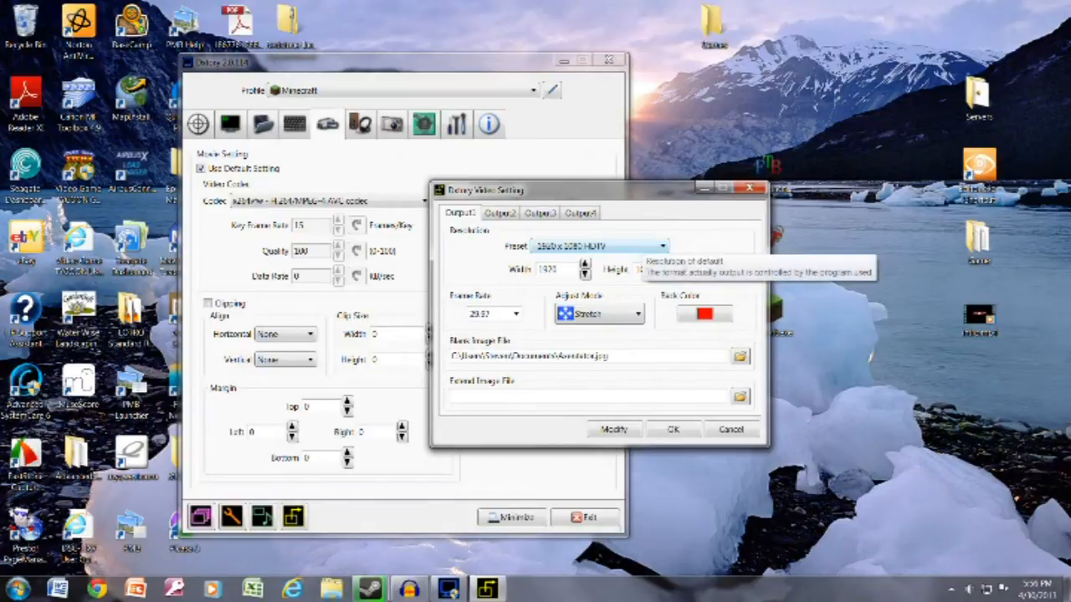
left_click(663, 245)
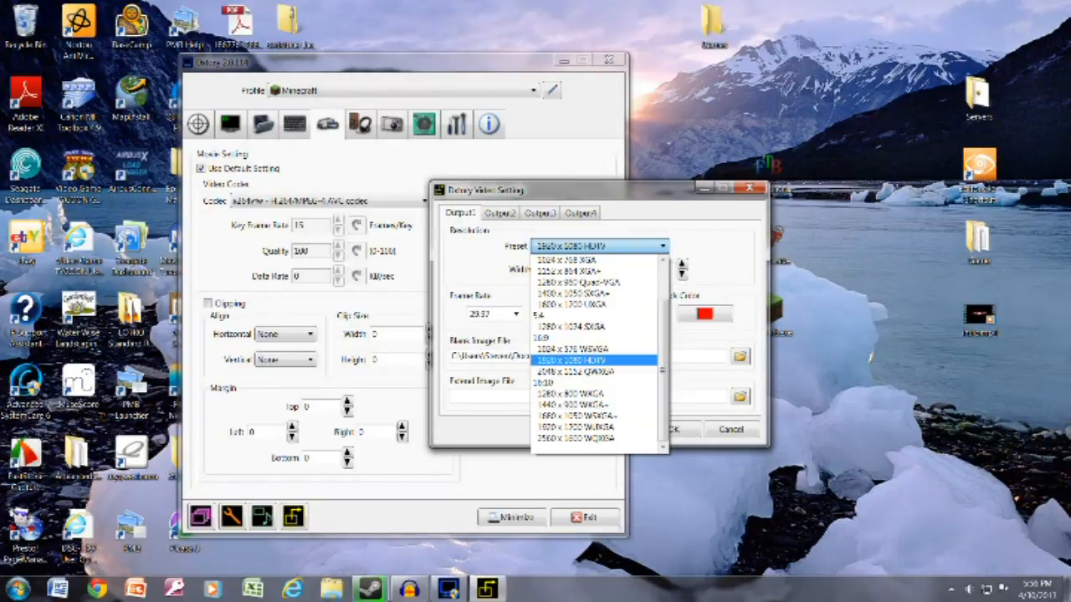
left_click(575, 360)
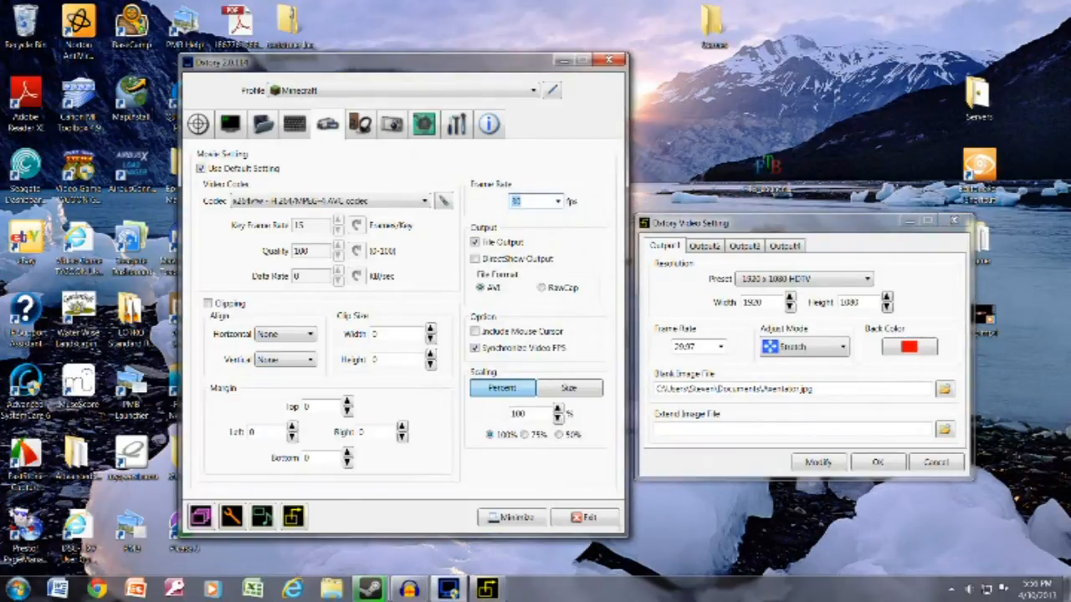
Step: Set the output frame rate to 30
left_click(695, 346)
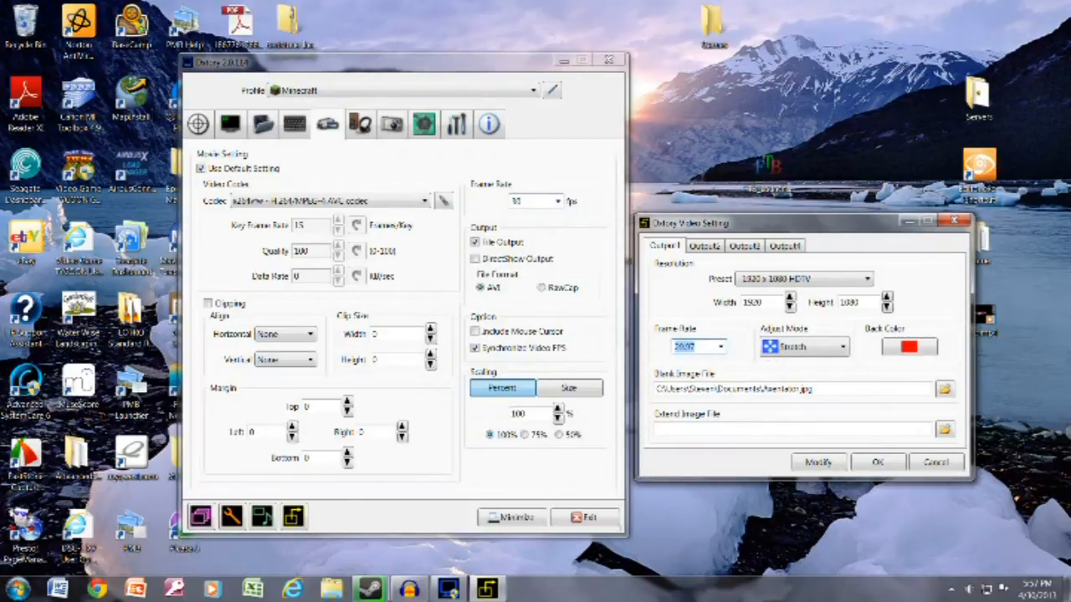
left_click(719, 347)
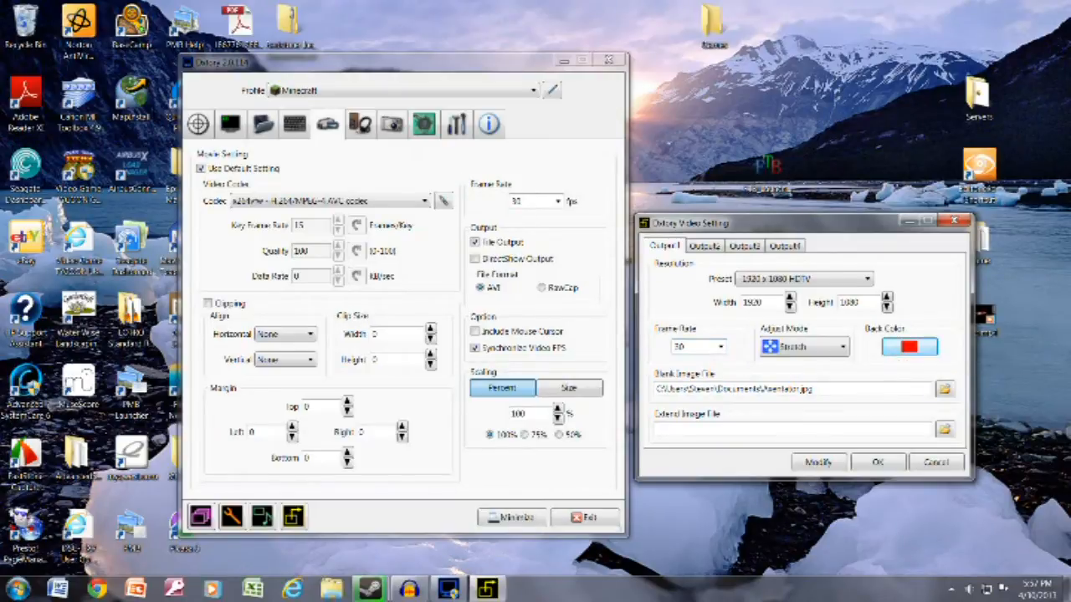
Step: Browse for a blank image file, cancel it, and confirm the video output settings
left_click(909, 347)
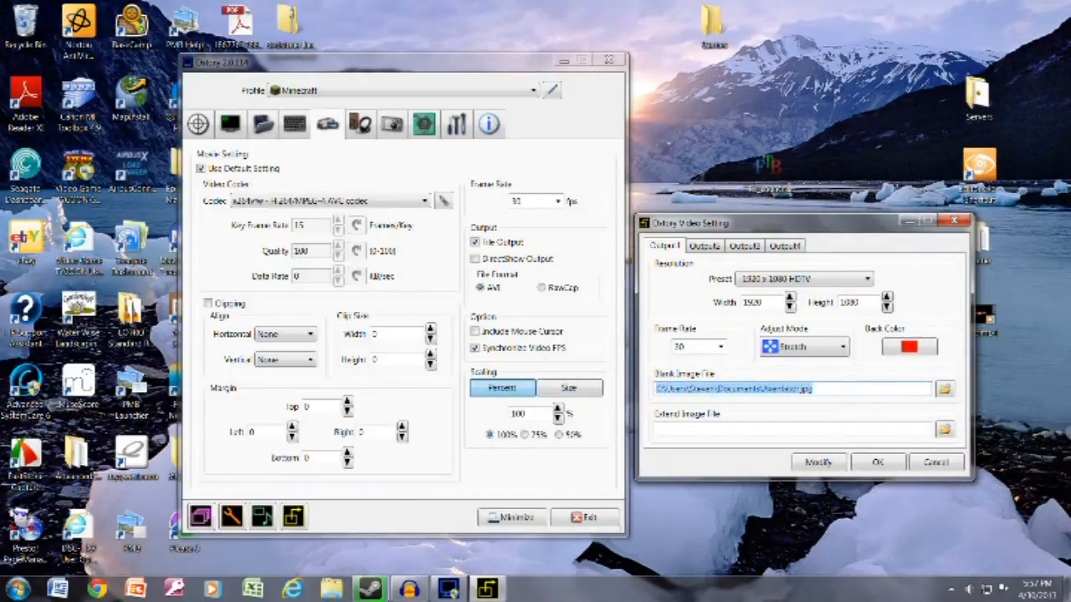
left_click(800, 388)
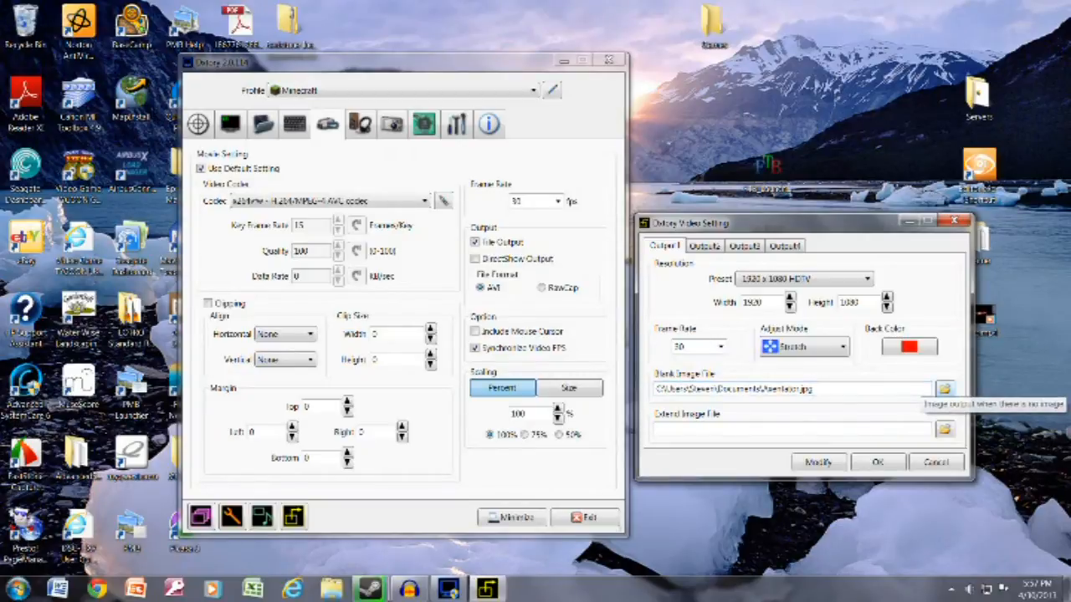
left_click(943, 388)
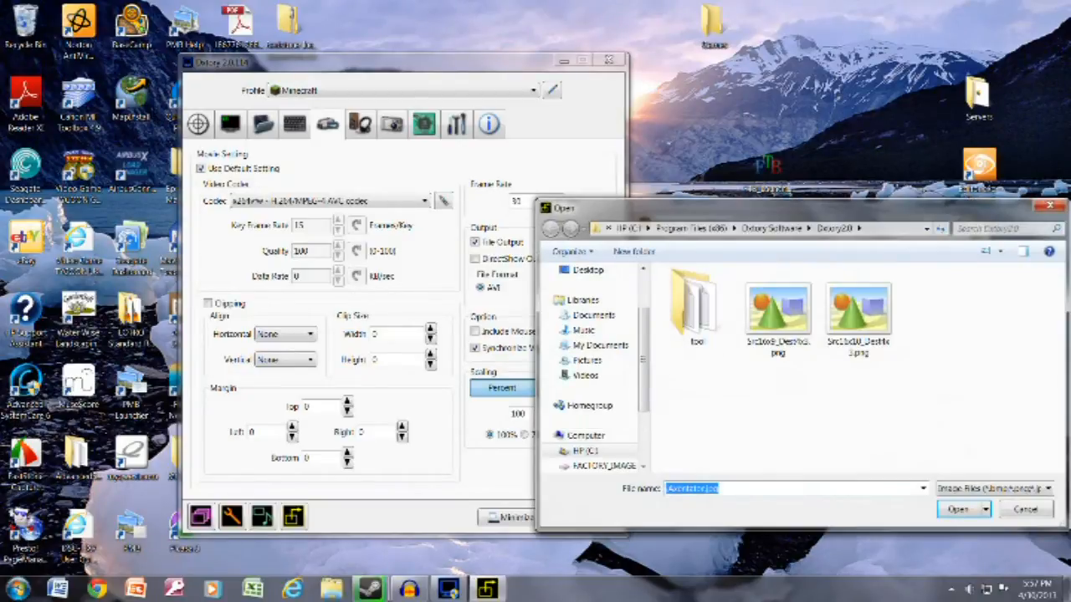
left_click(958, 509)
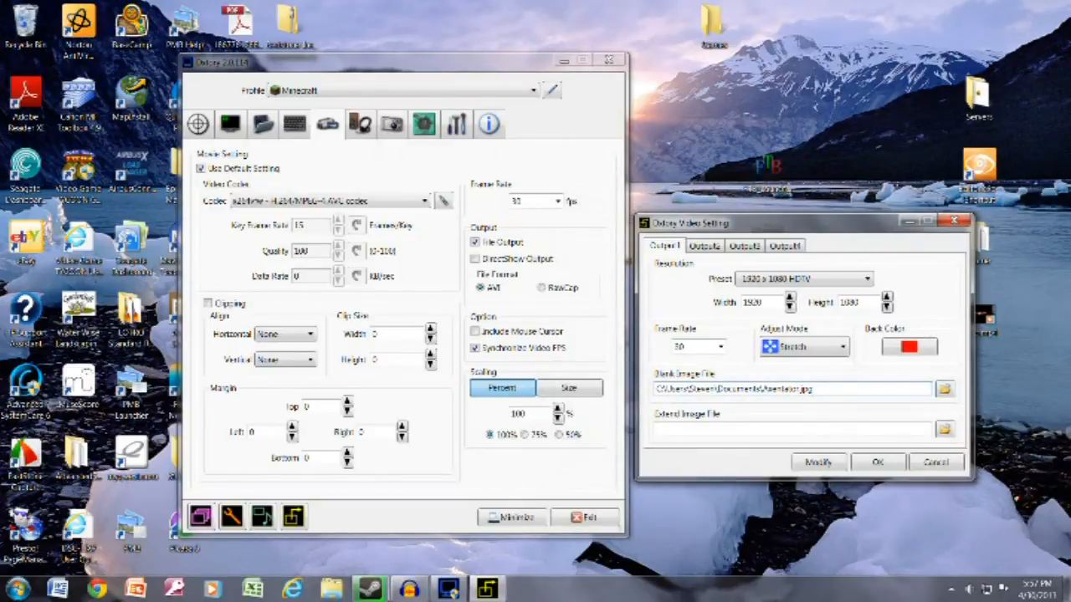
left_click(803, 388)
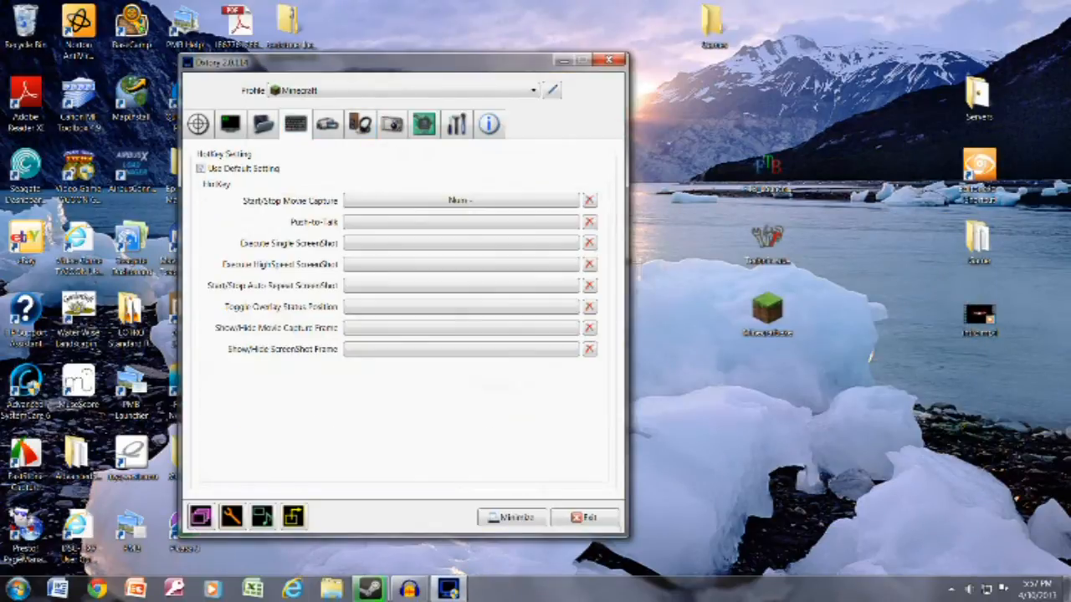
Step: Glance at the hotkey settings, then show the Advanced Setting options
left_click(200, 167)
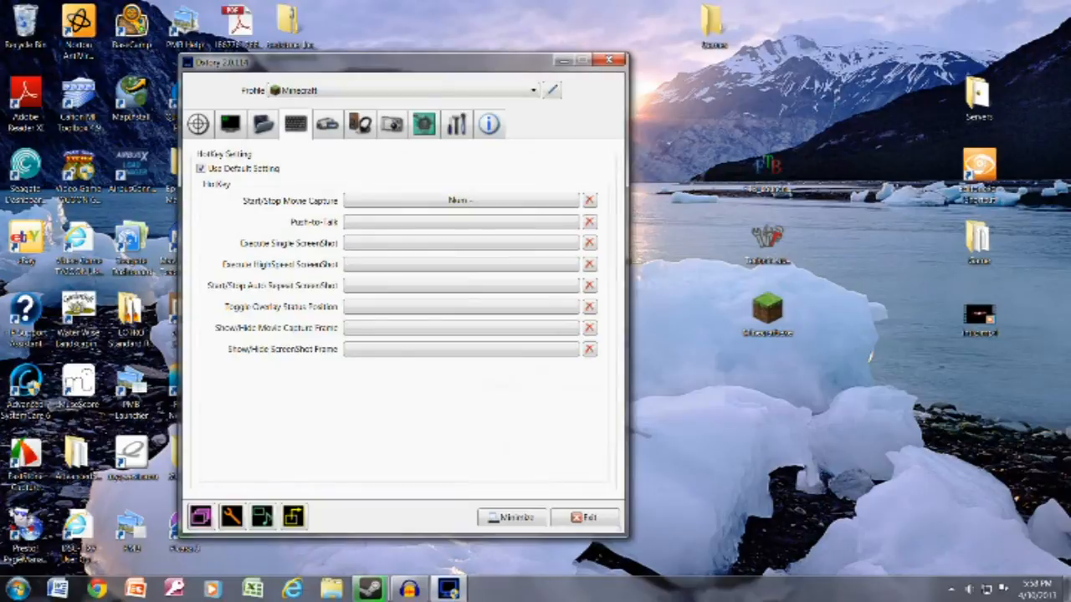
left_click(460, 200)
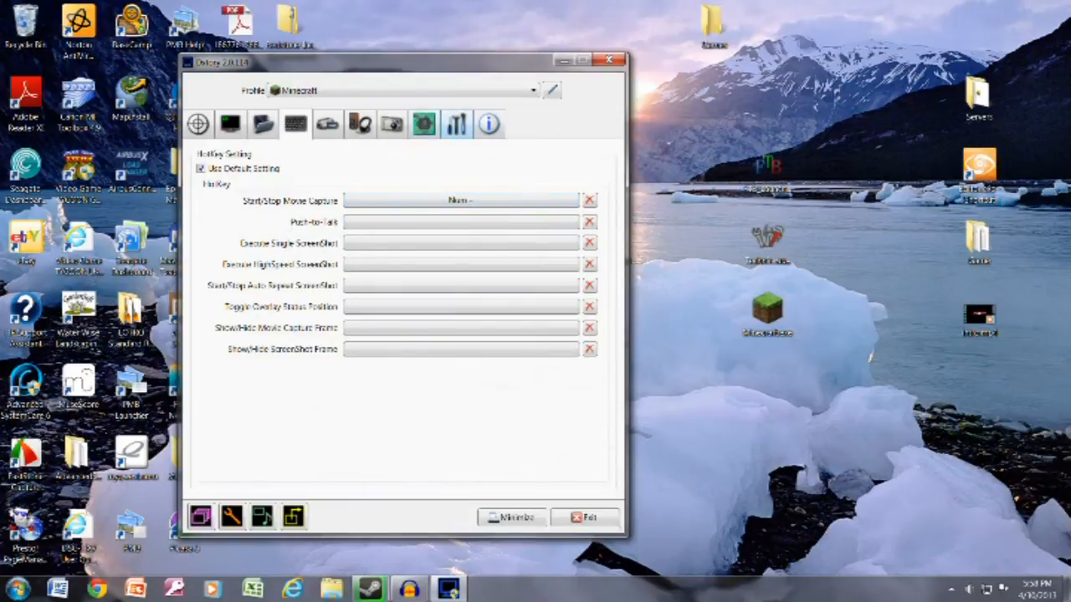
left_click(455, 124)
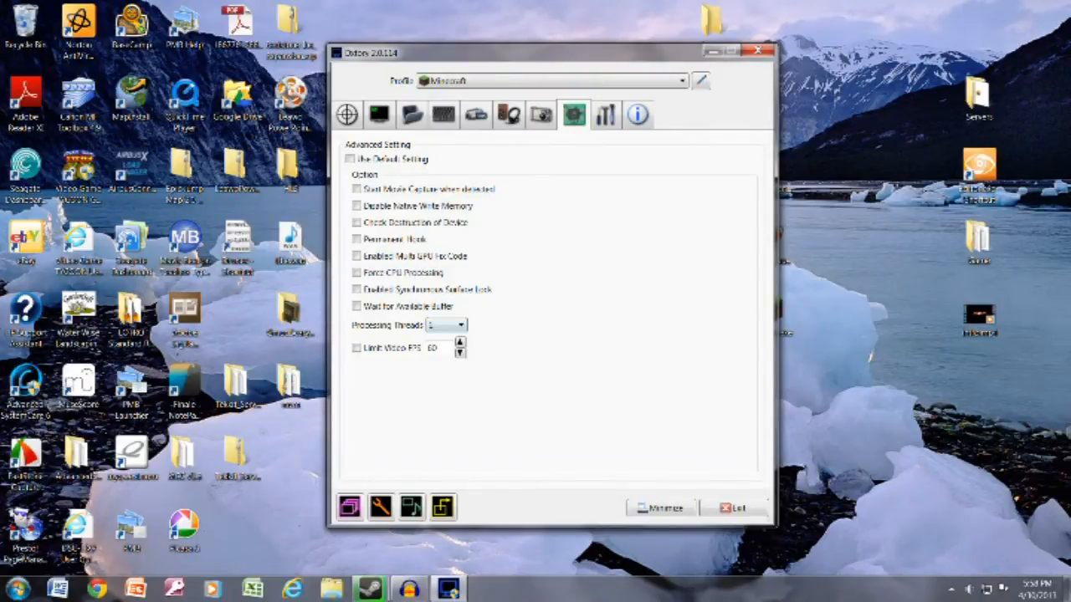
Step: Bring up the Minecraft launcher with the login details filled in
left_click(446, 324)
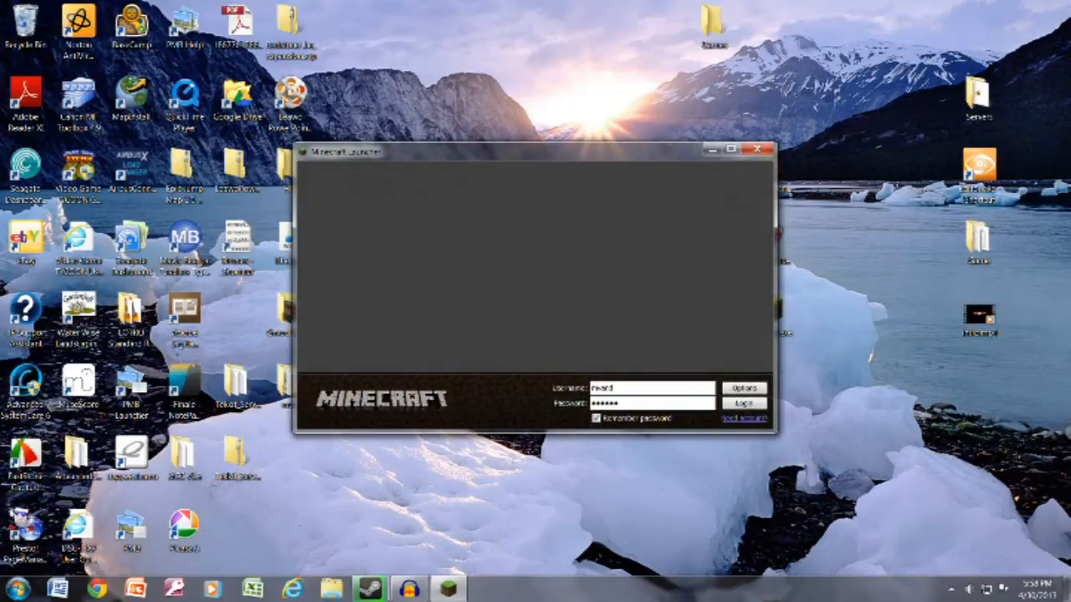
Step: Log in to Minecraft and start a singleplayer world while Dxtory records
left_click(743, 402)
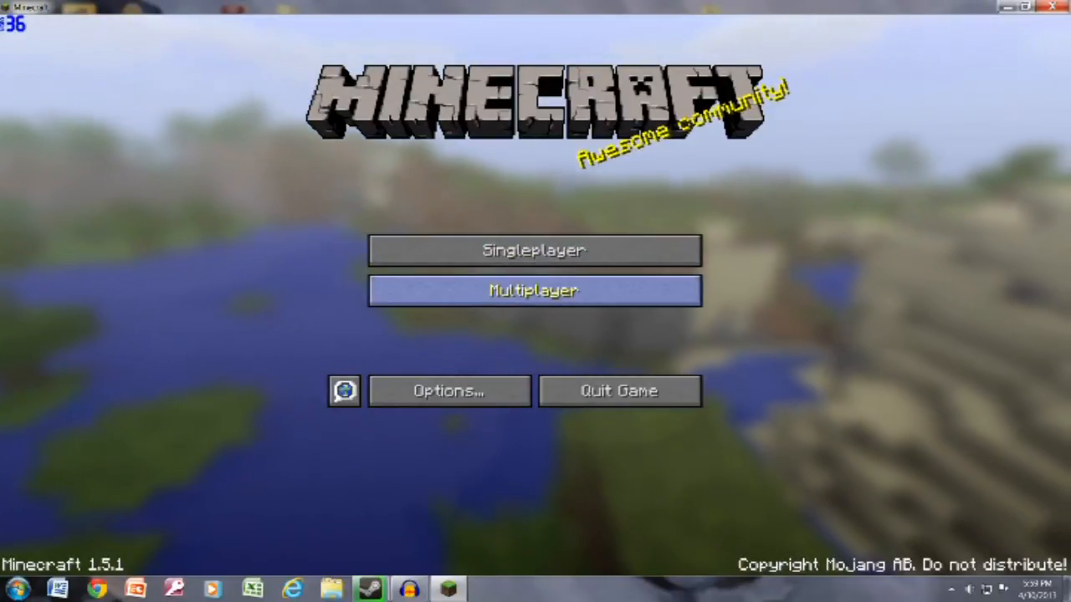
mouse_move(534, 251)
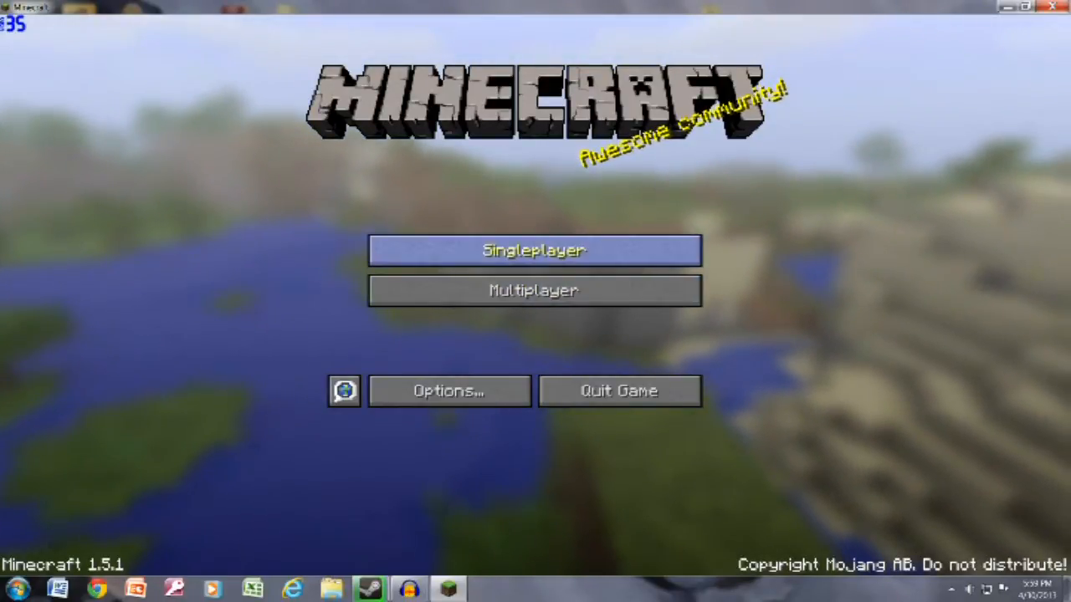
left_click(532, 251)
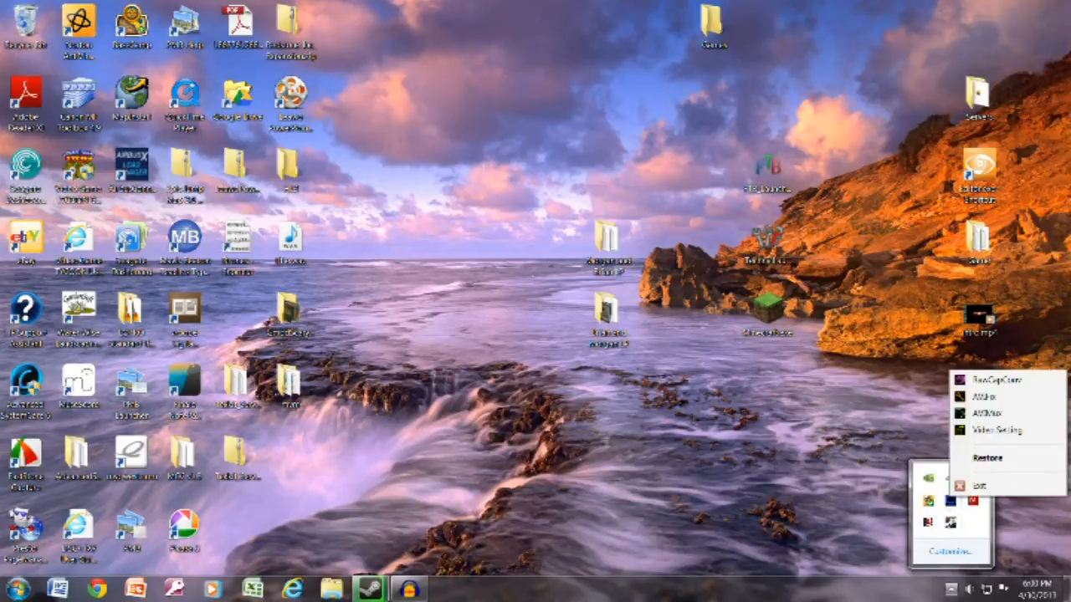
Step: Restore Dxtory from the tray, close it, and bring up the Start menu
left_click(988, 459)
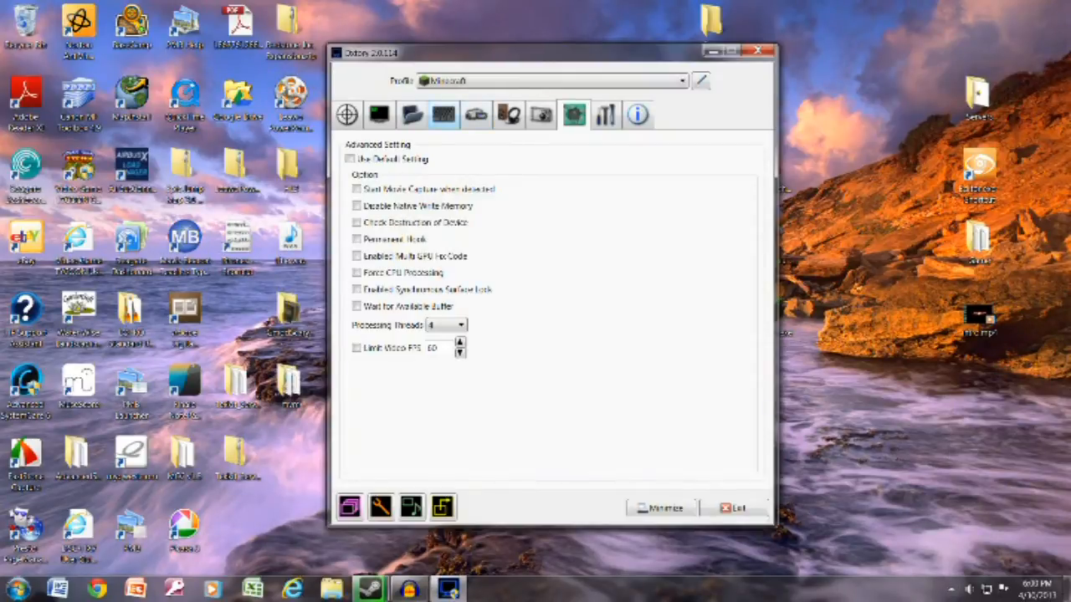
left_click(412, 113)
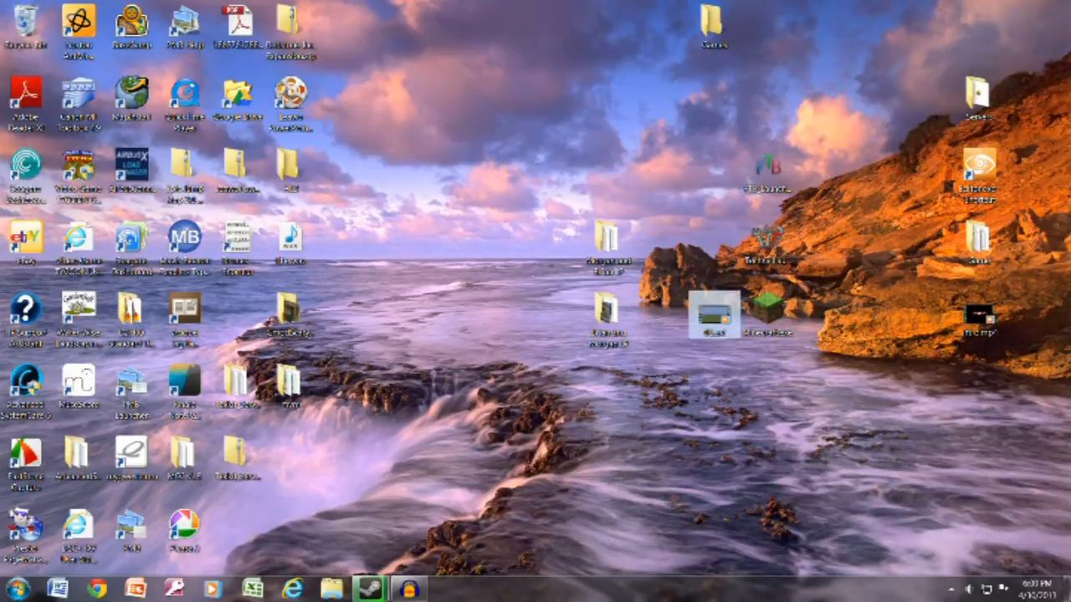
left_click(15, 589)
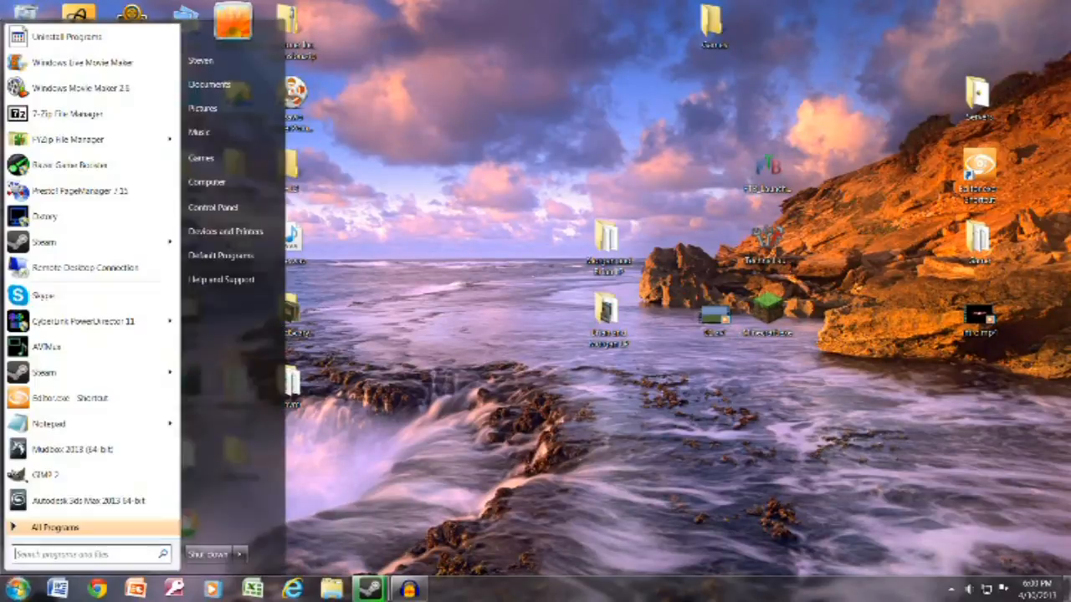
mouse_move(47, 347)
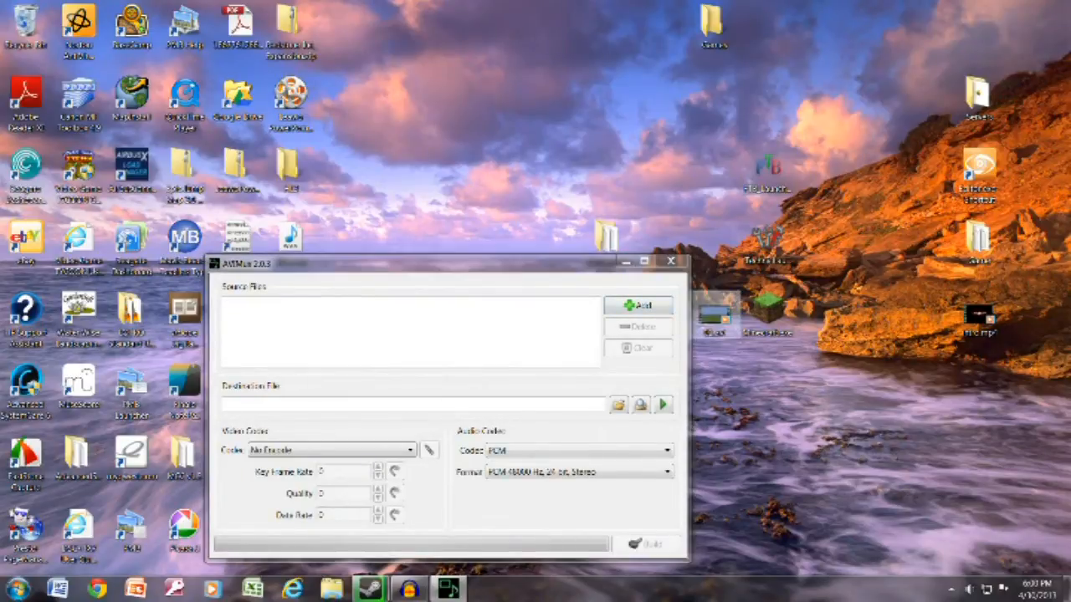
Step: Load the Dxtory recording from the desktop as the source file in AVI Mux GUI
left_click(640, 305)
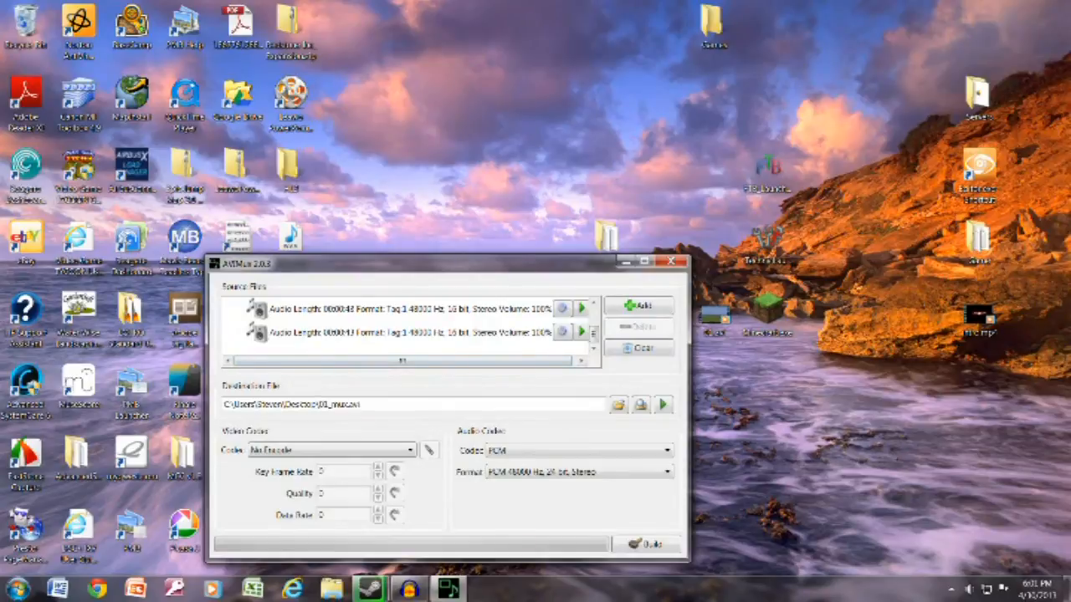
left_click(410, 331)
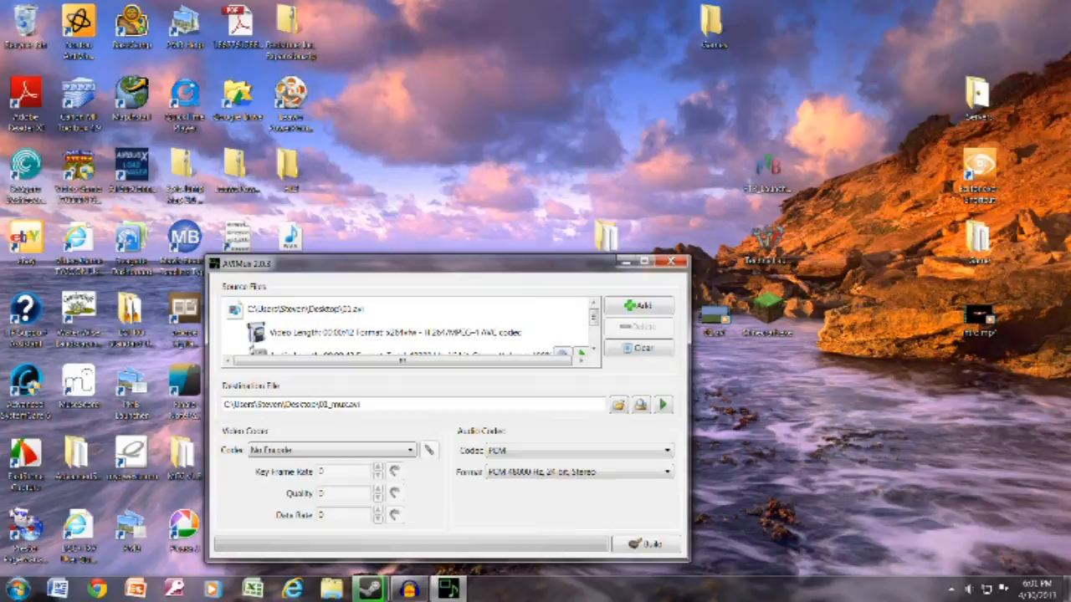
left_click(666, 471)
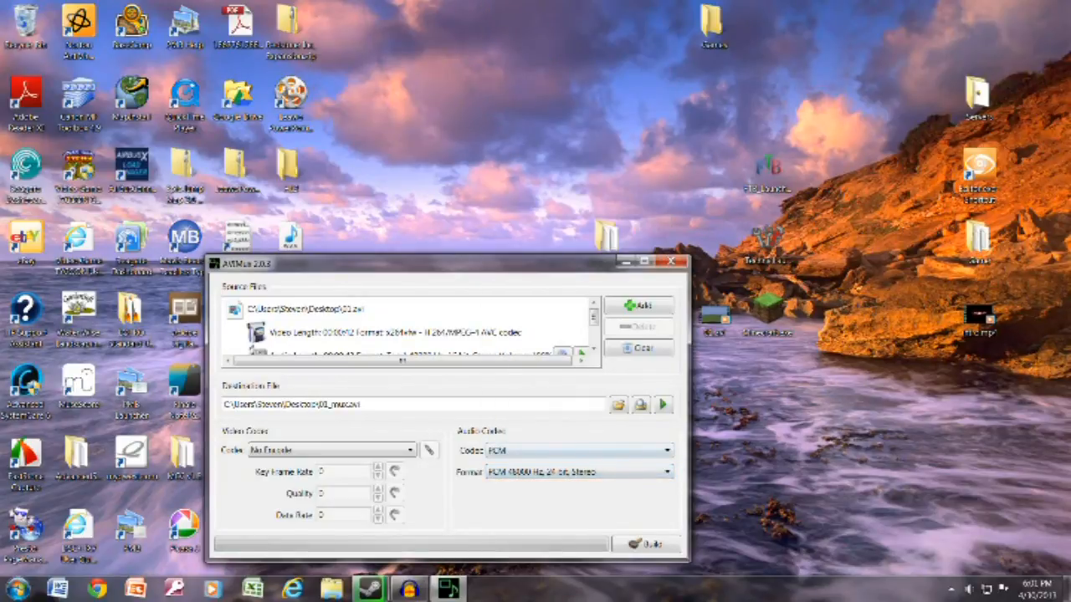
Step: Keep the audio as PCM, build the muxed AVI, and acknowledge completion
left_click(577, 450)
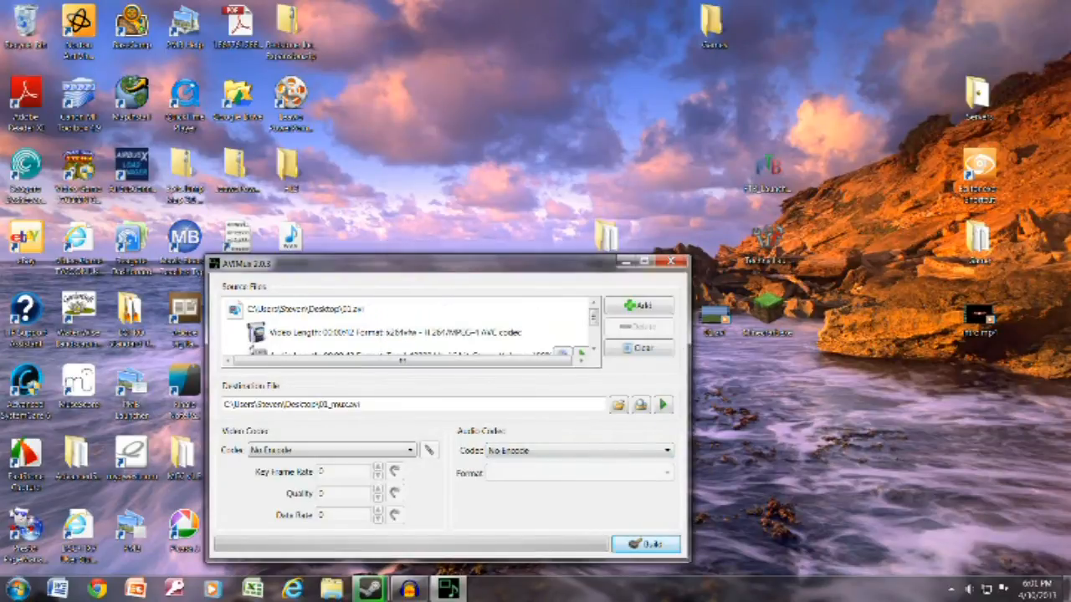
left_click(579, 450)
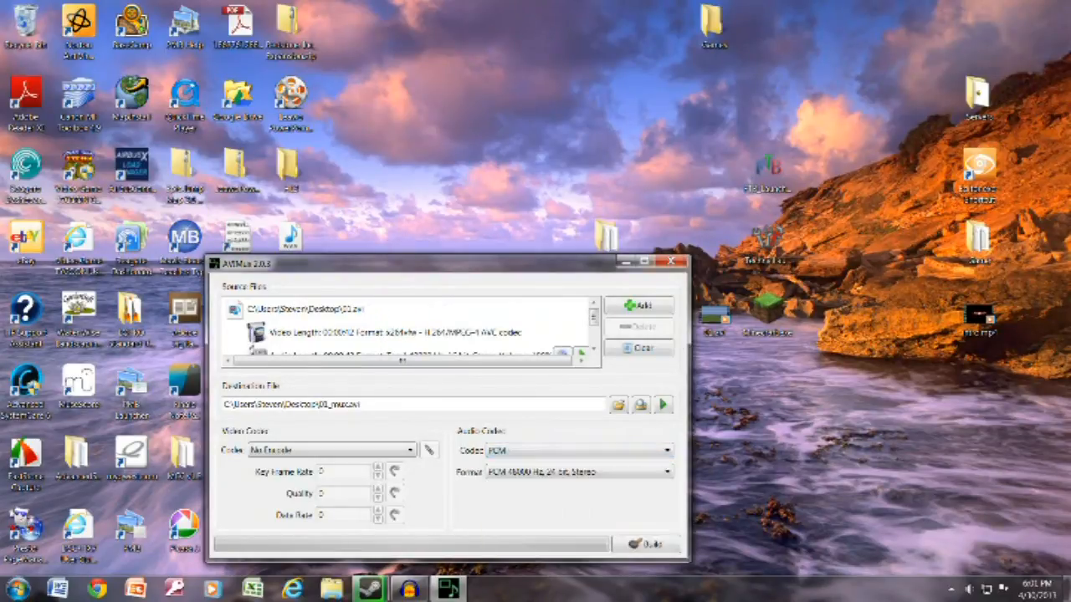
left_click(666, 472)
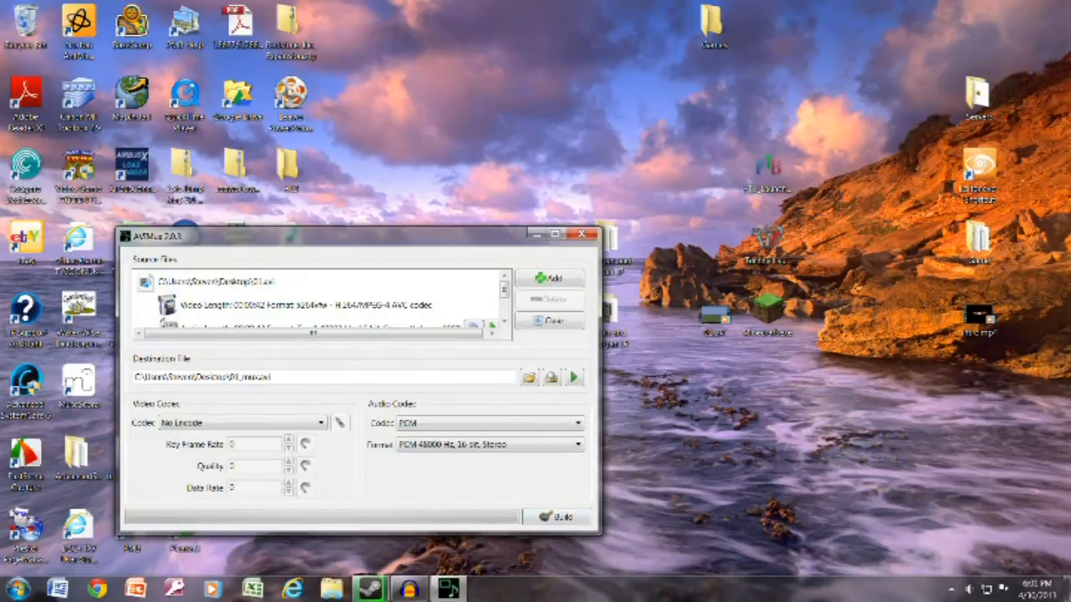
left_click(557, 515)
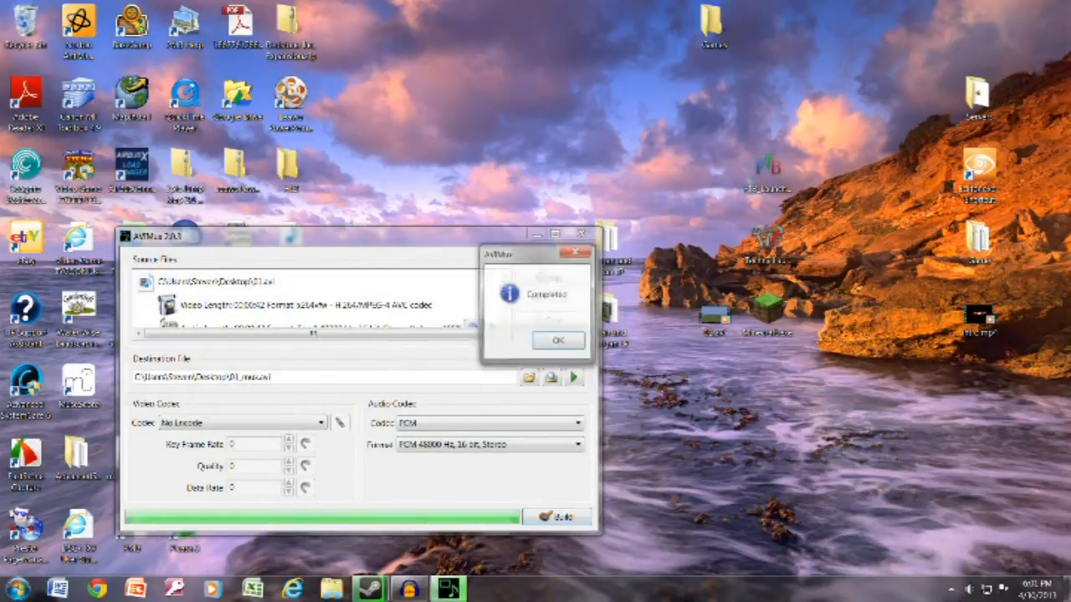
left_click(558, 342)
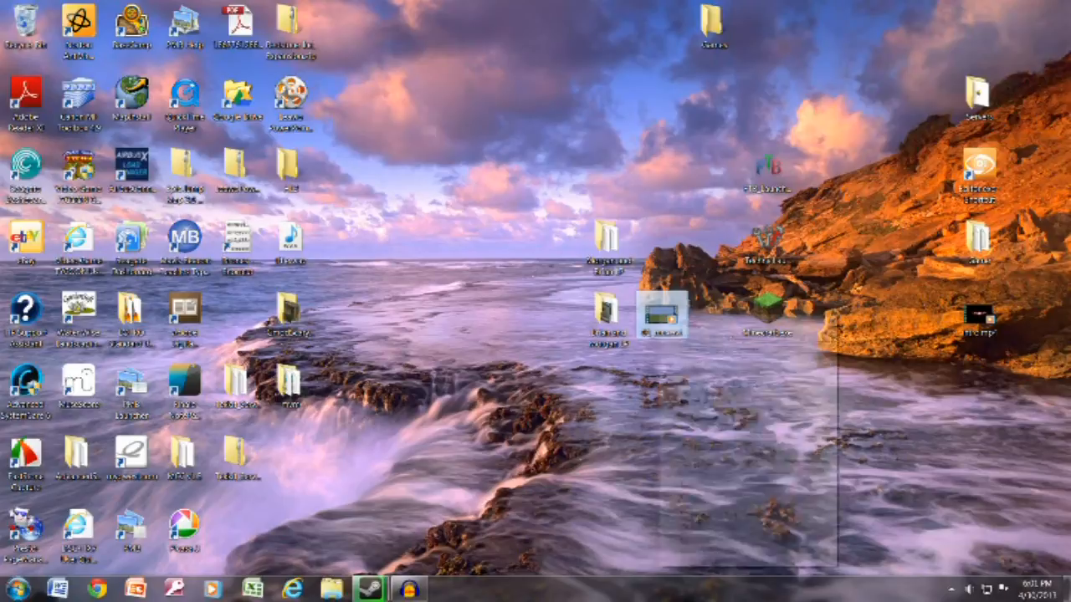
Step: Send the original recording AVI on the desktop to the Recycle Bin
right_click(663, 317)
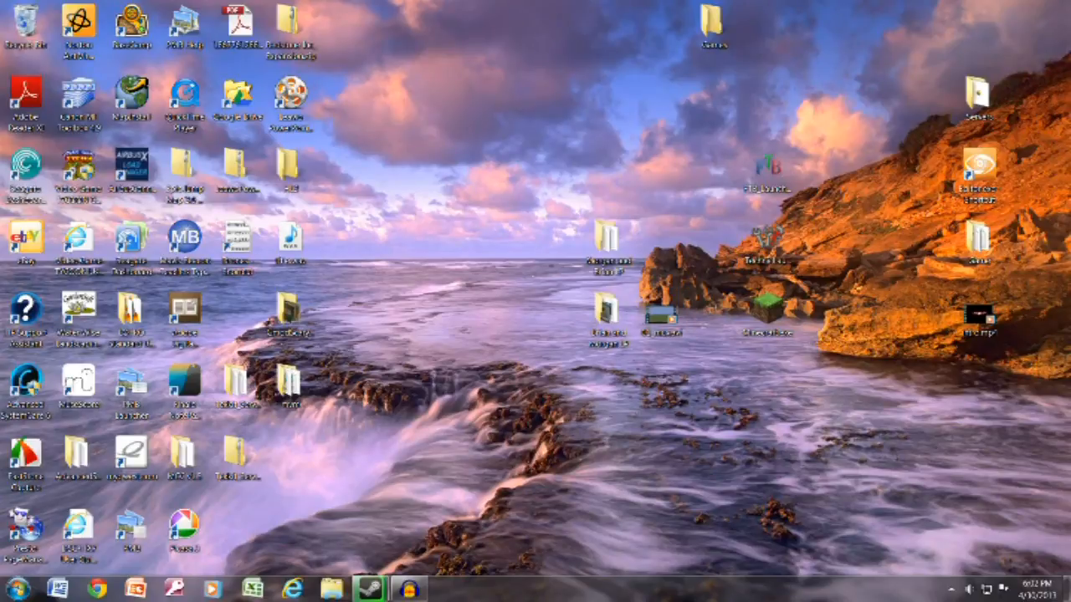
mouse_move(662, 322)
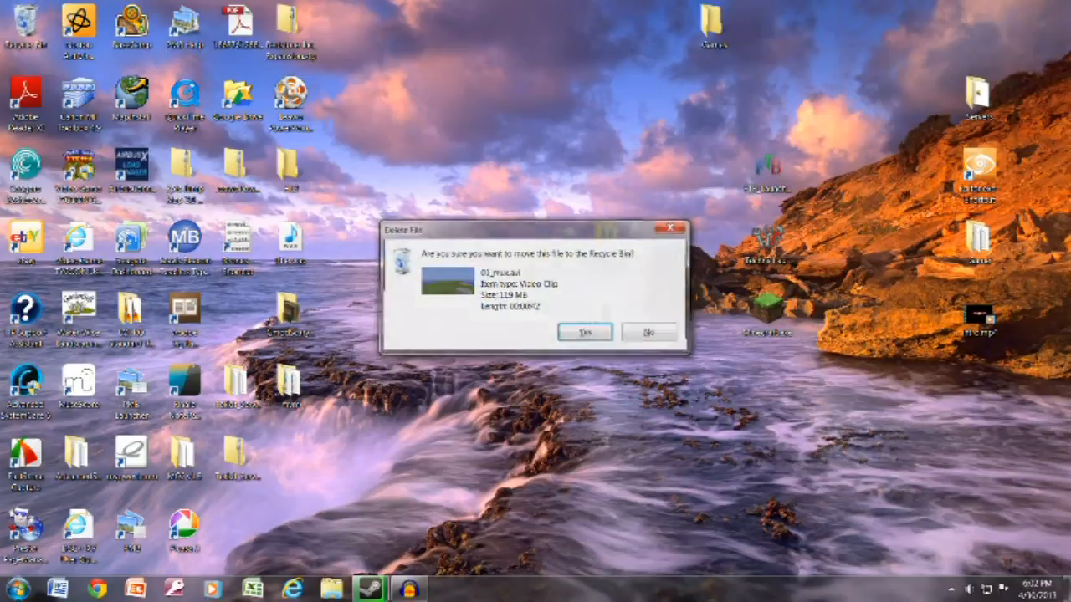
left_click(584, 331)
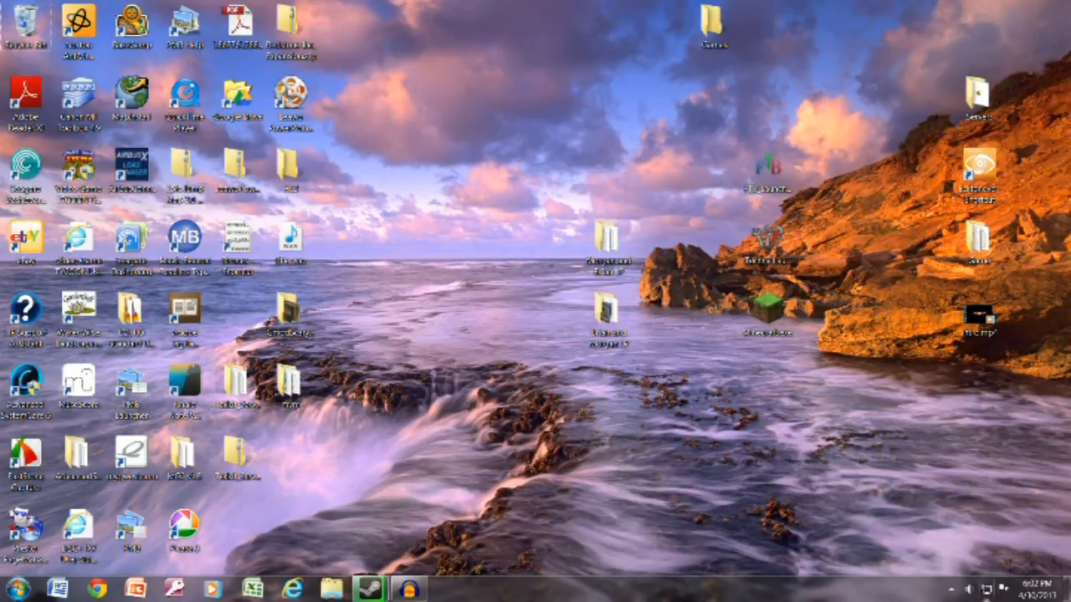
Step: Show the hidden tray icons and bring up Dxtory's options menu
left_click(950, 589)
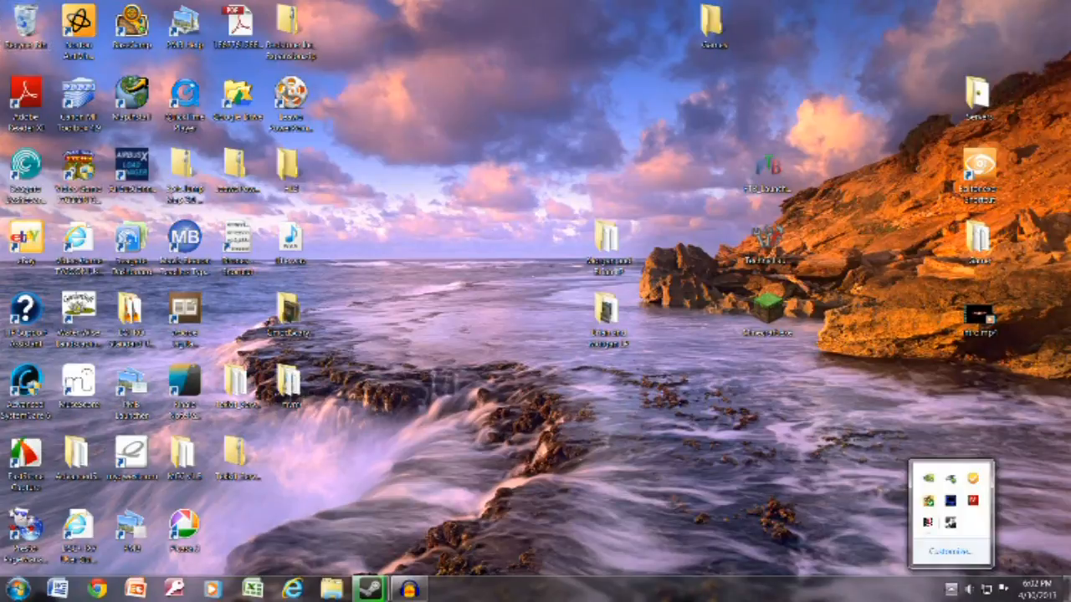
left_click(927, 589)
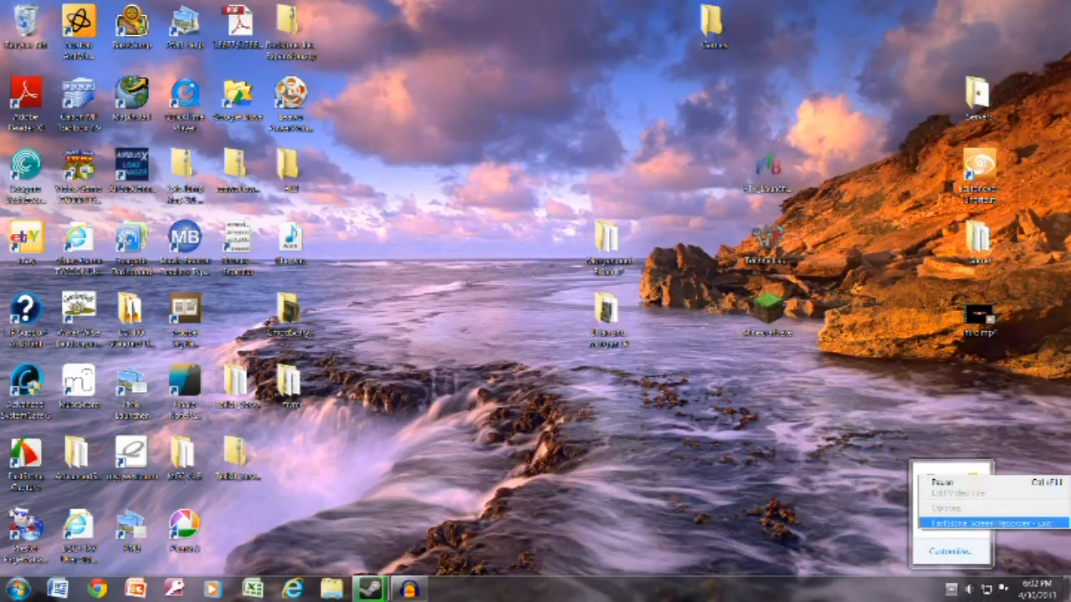
mouse_move(951, 485)
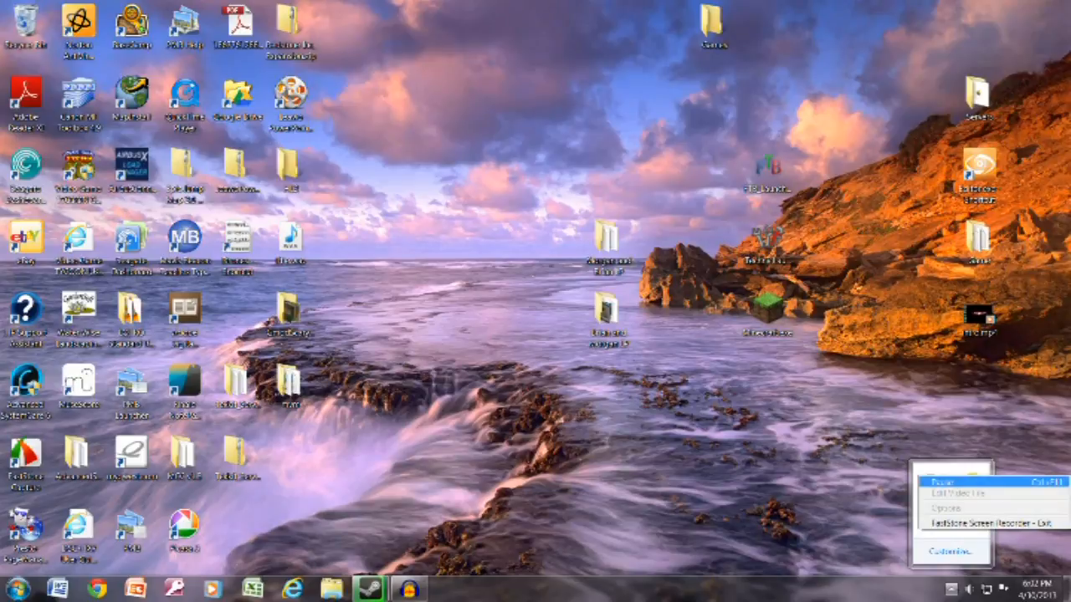